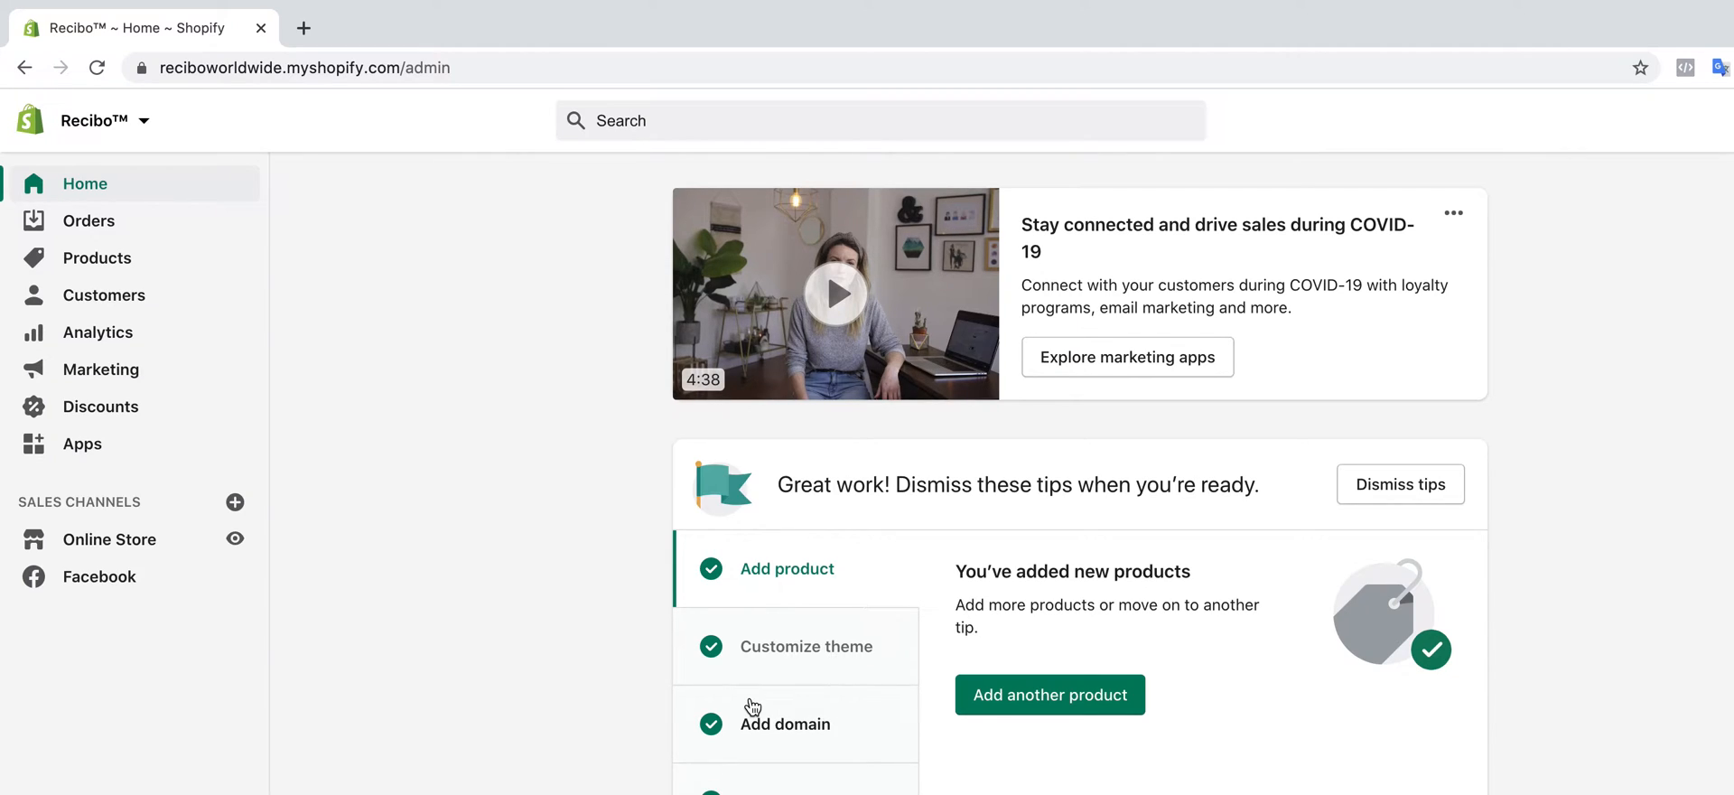
mouse_move(527, 539)
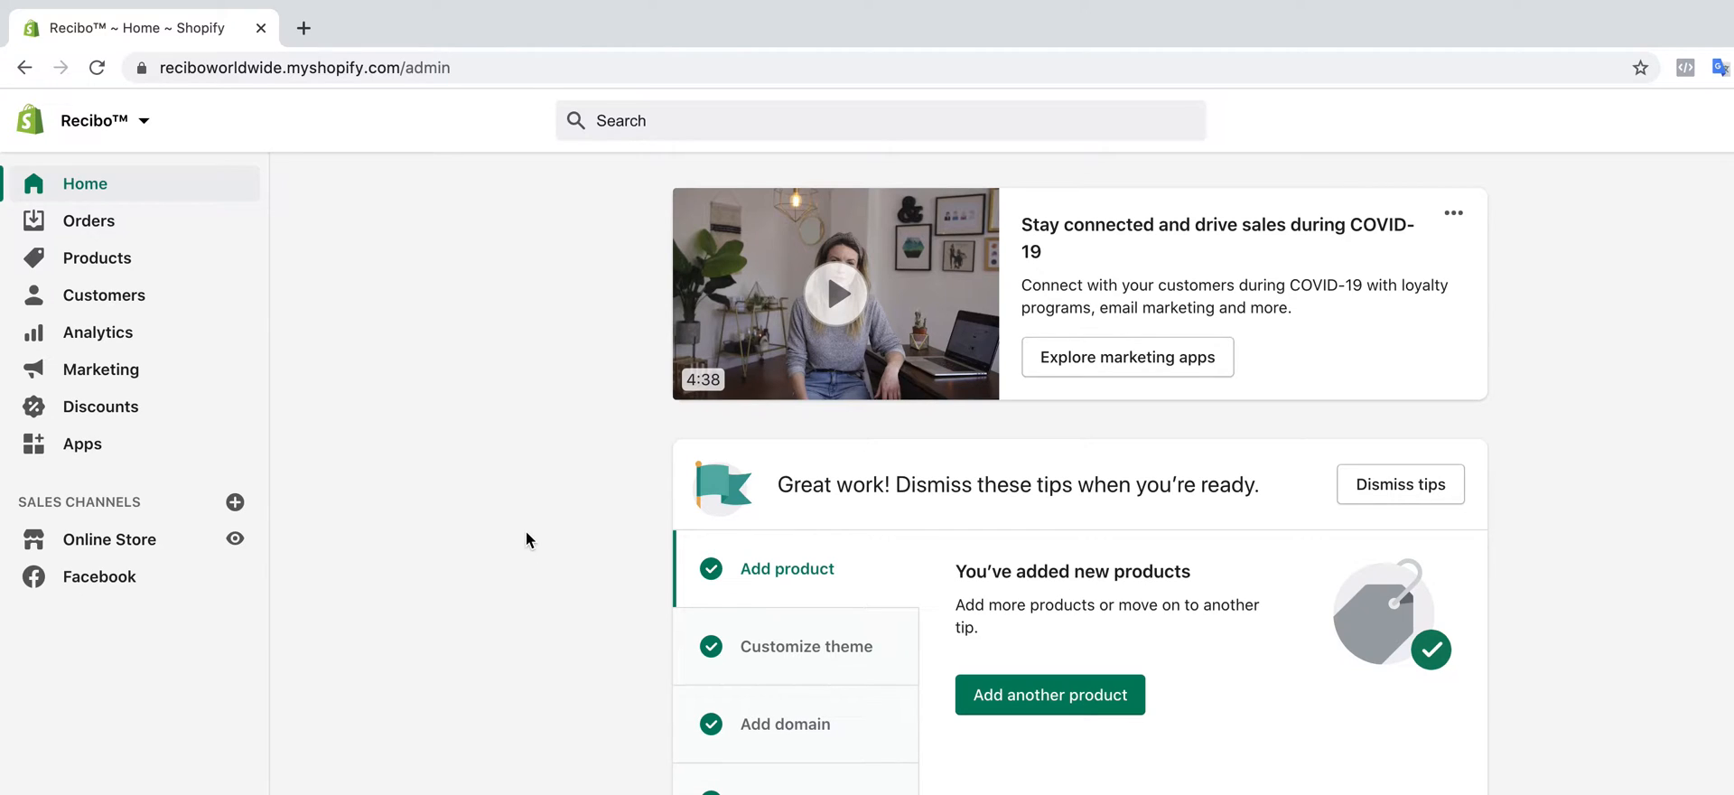
mouse_move(259, 554)
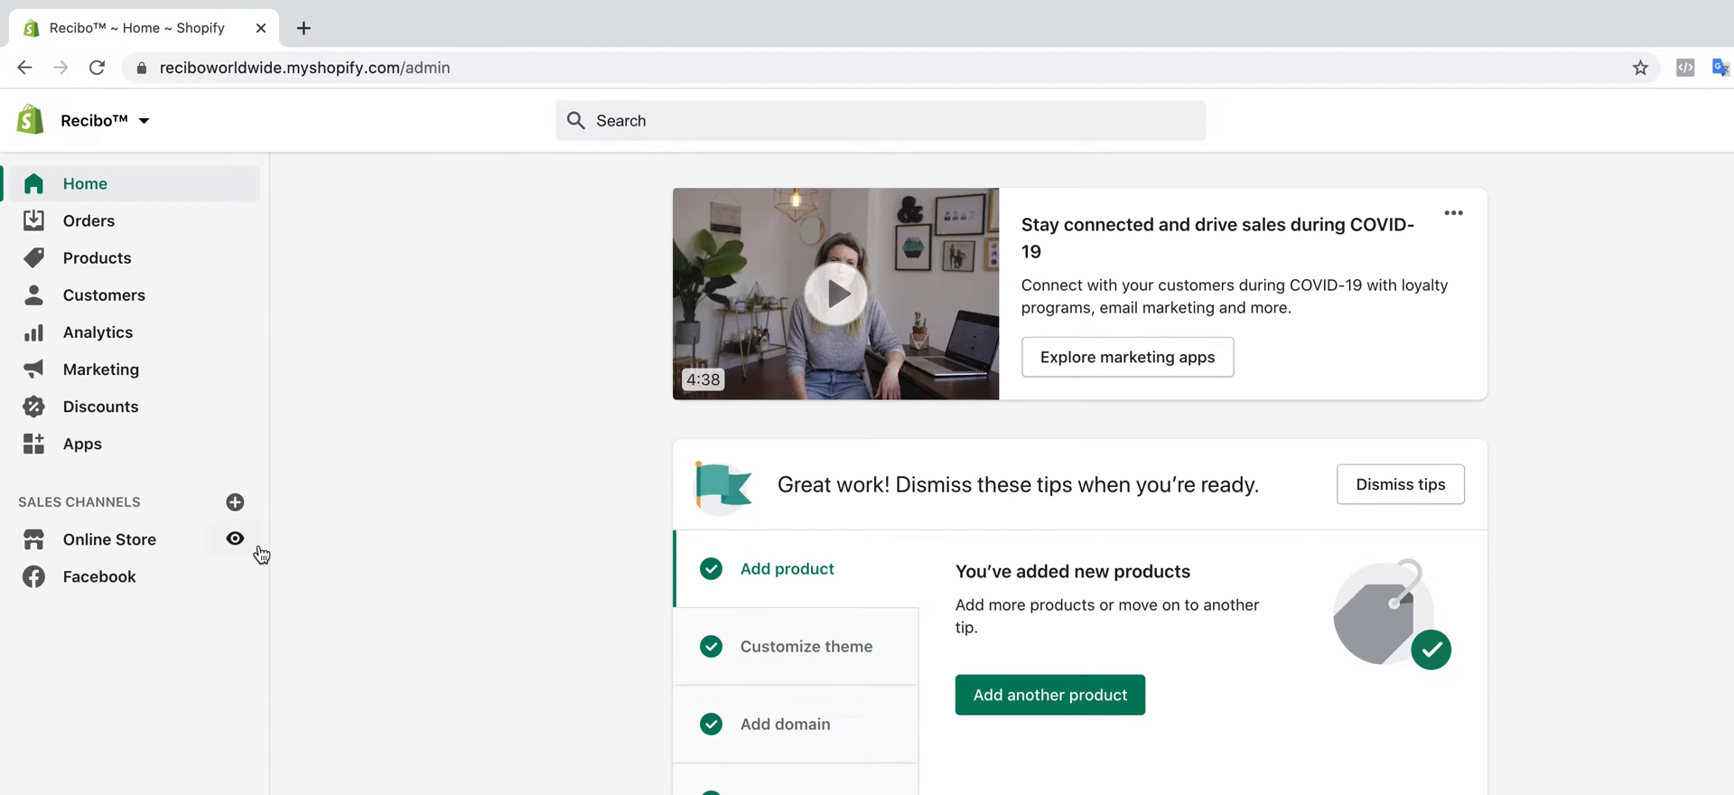
mouse_move(155, 549)
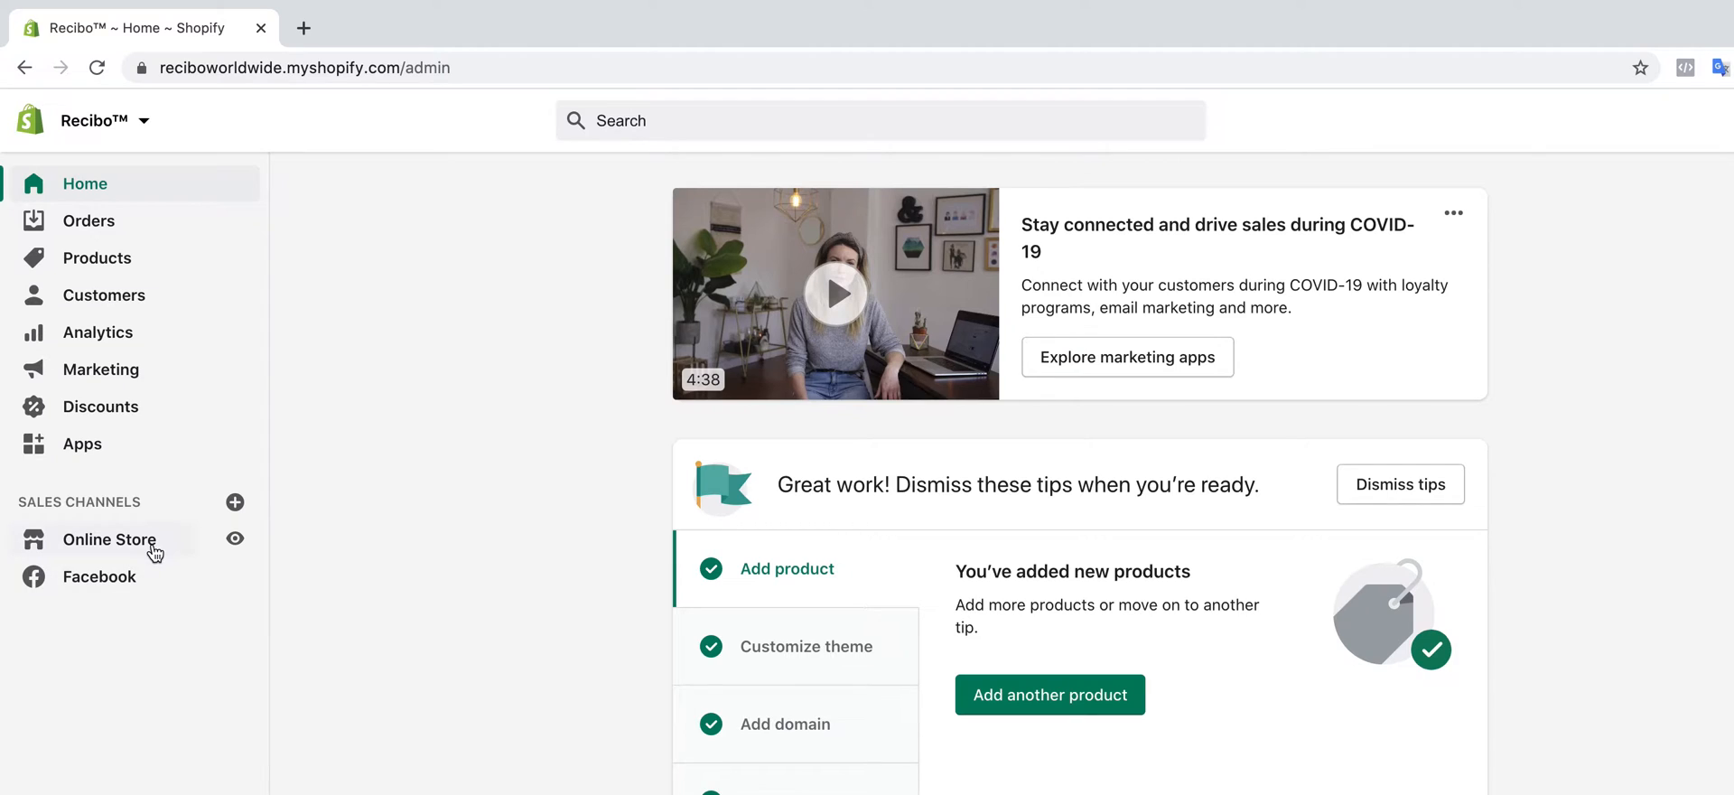
Open Settings from the bottom of the Shopify admin sidebar.
click(109, 538)
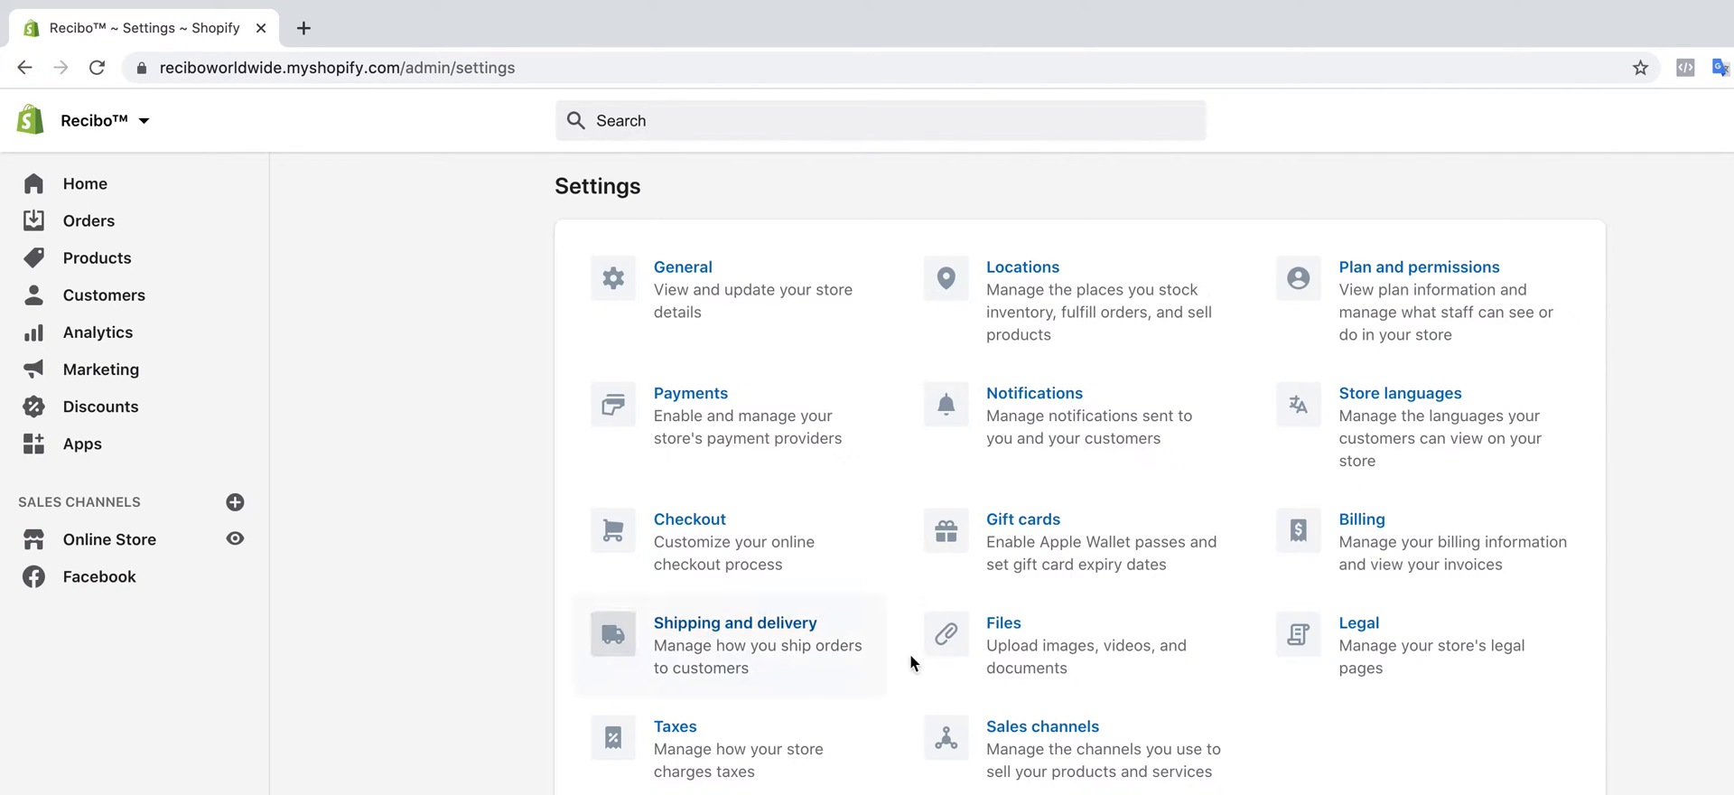
mouse_move(1020, 657)
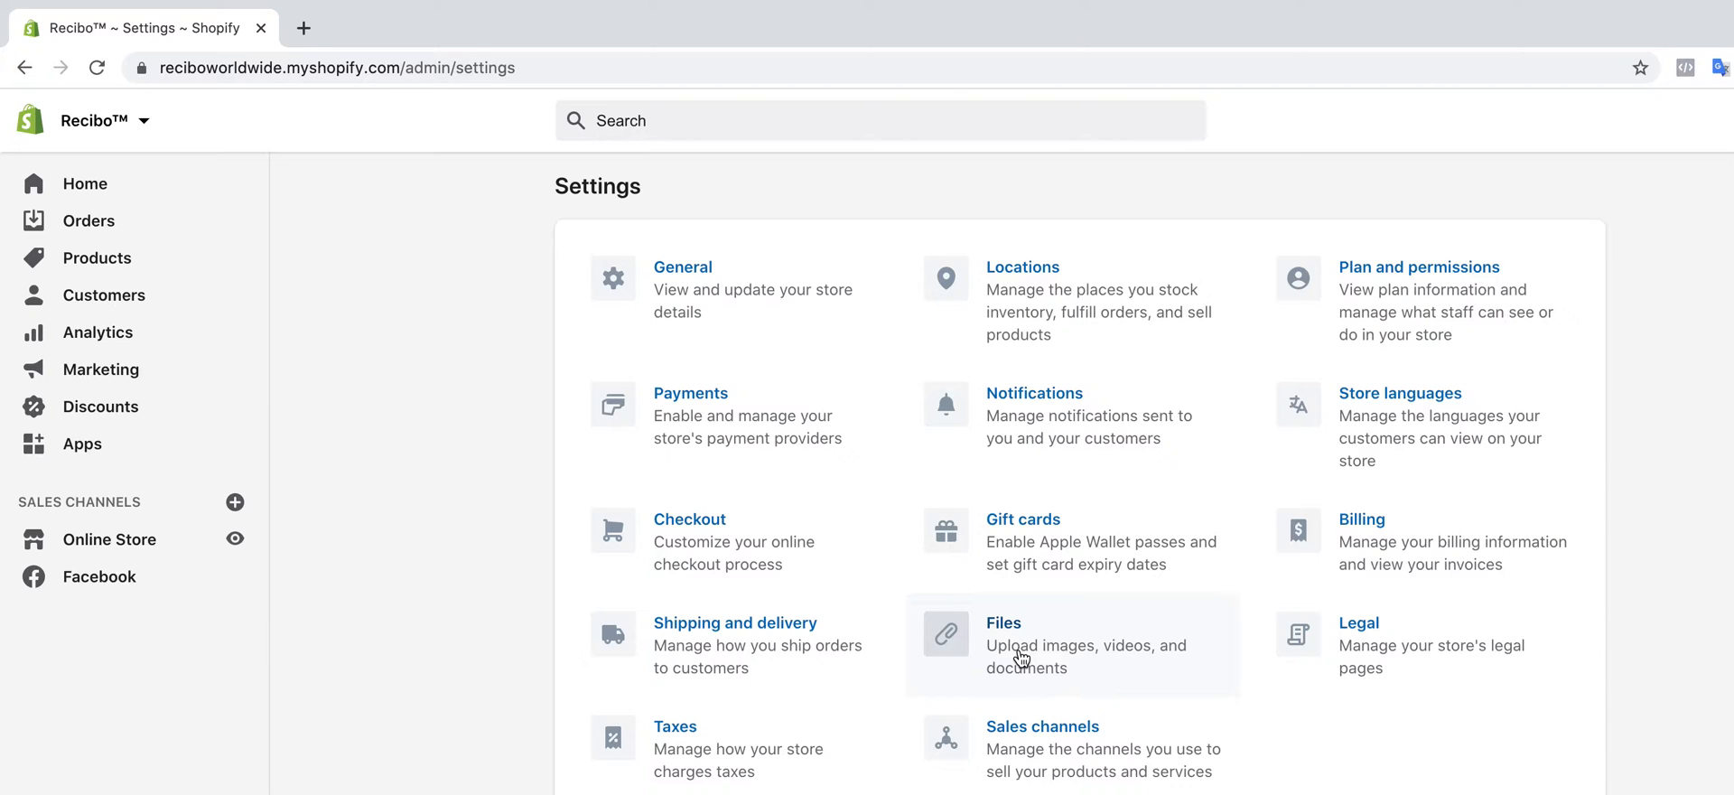
Copy the Recibo_Logo_v2-01.png file URL from Files and return to Settings.
click(1002, 622)
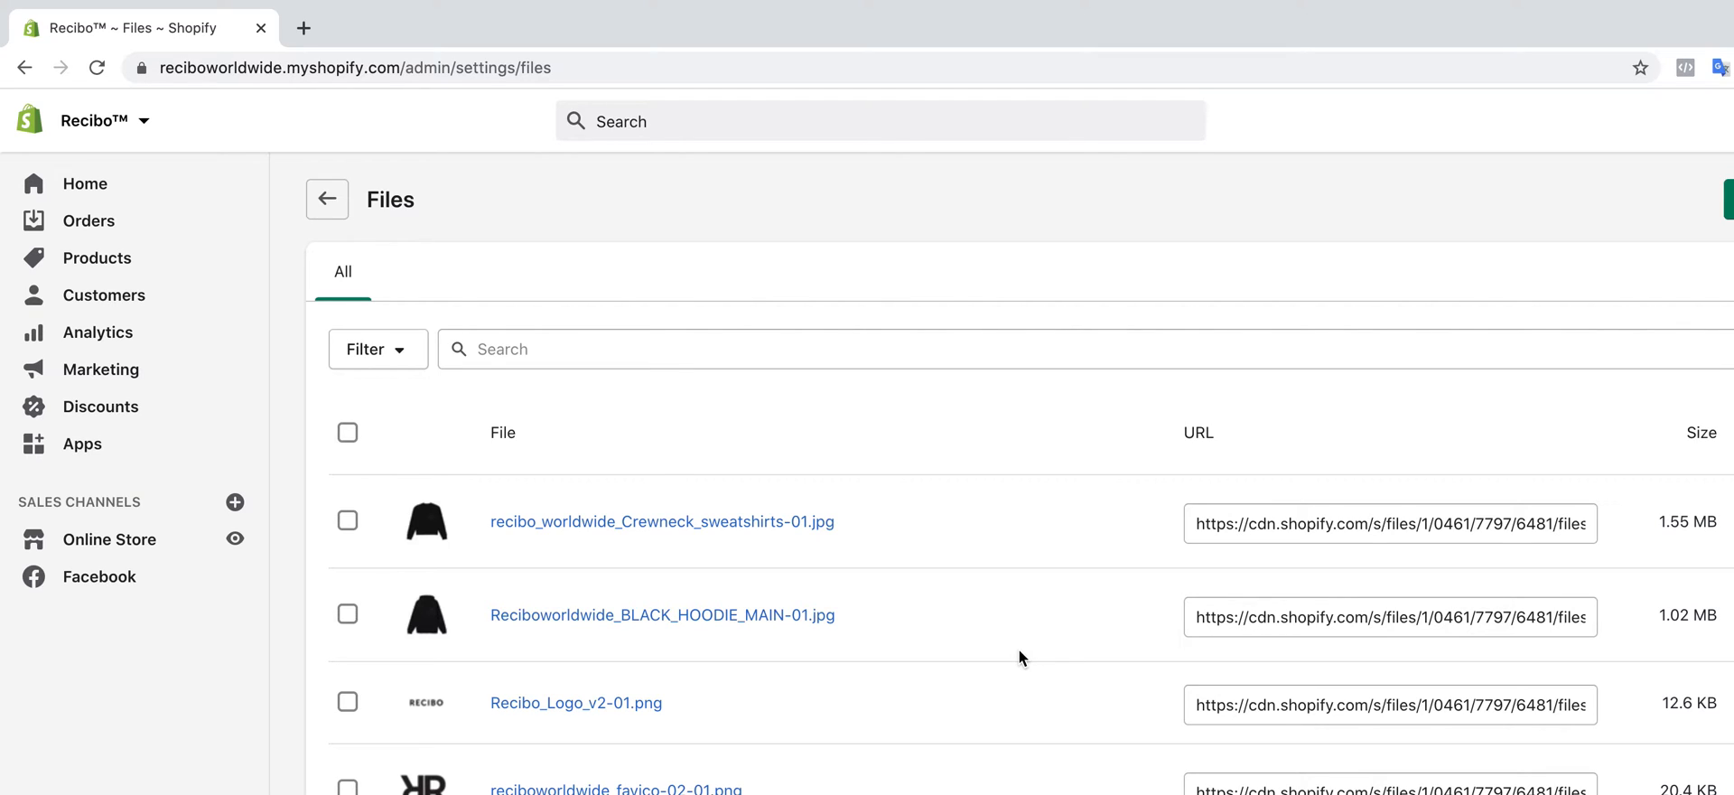
mouse_move(699, 747)
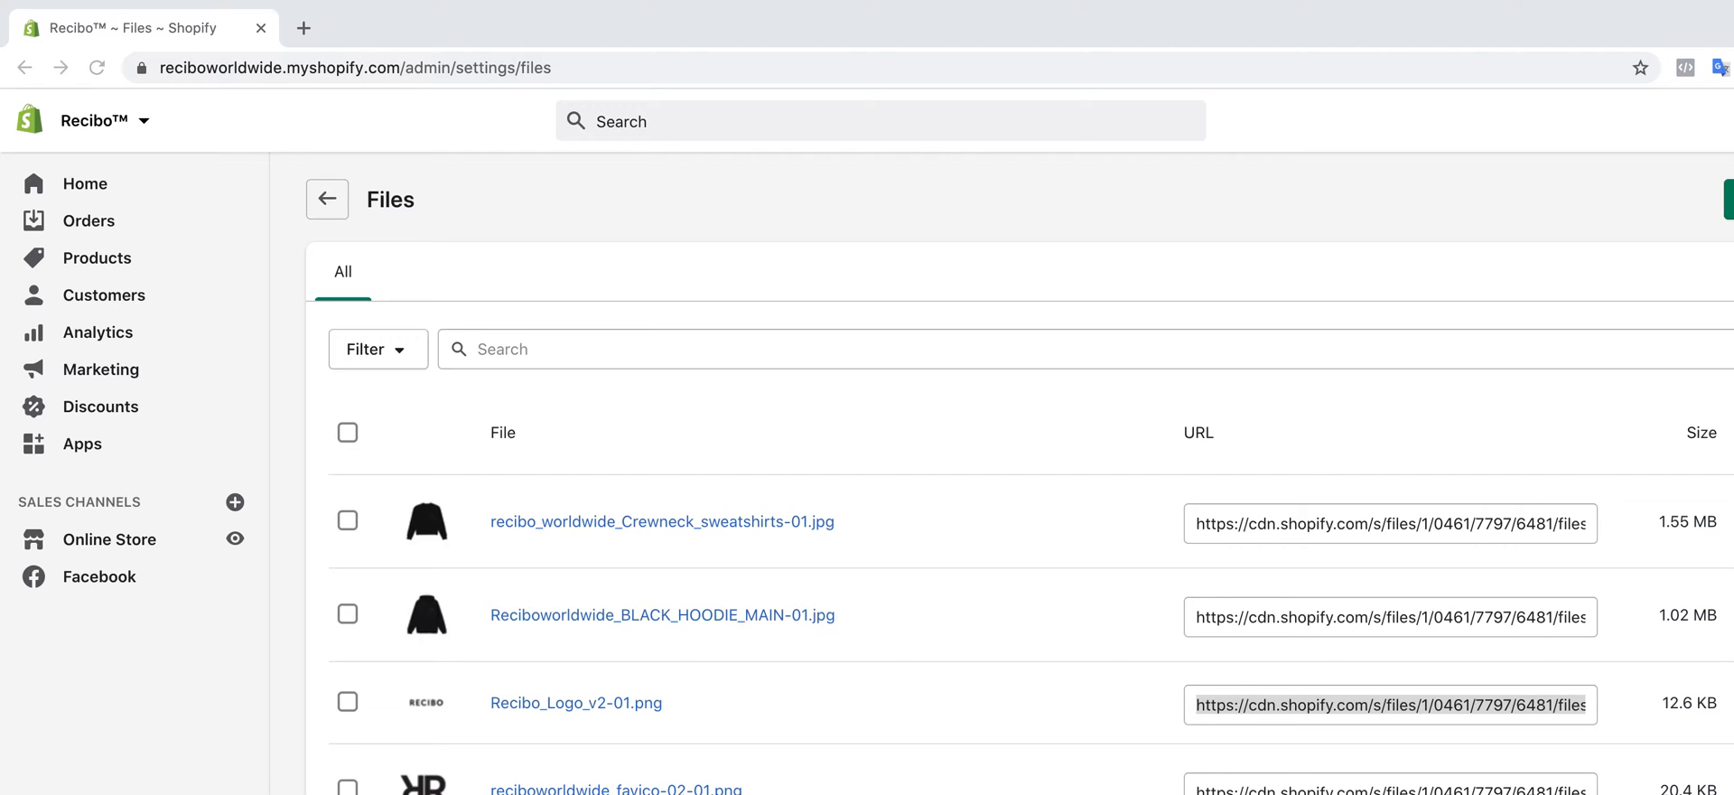
mouse_move(162, 655)
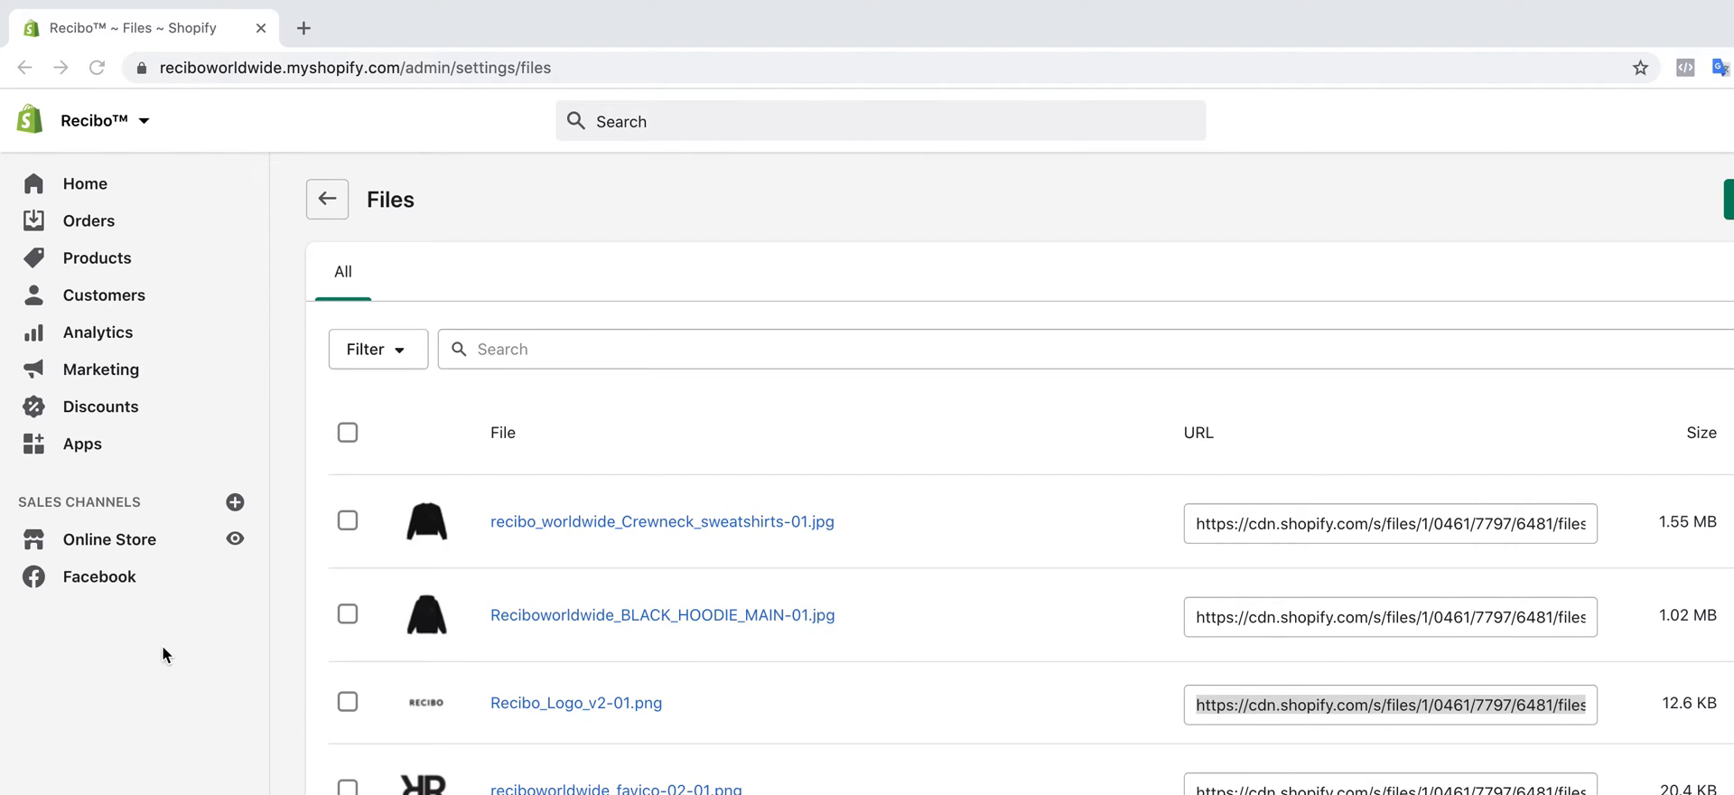
scroll(down, 3)
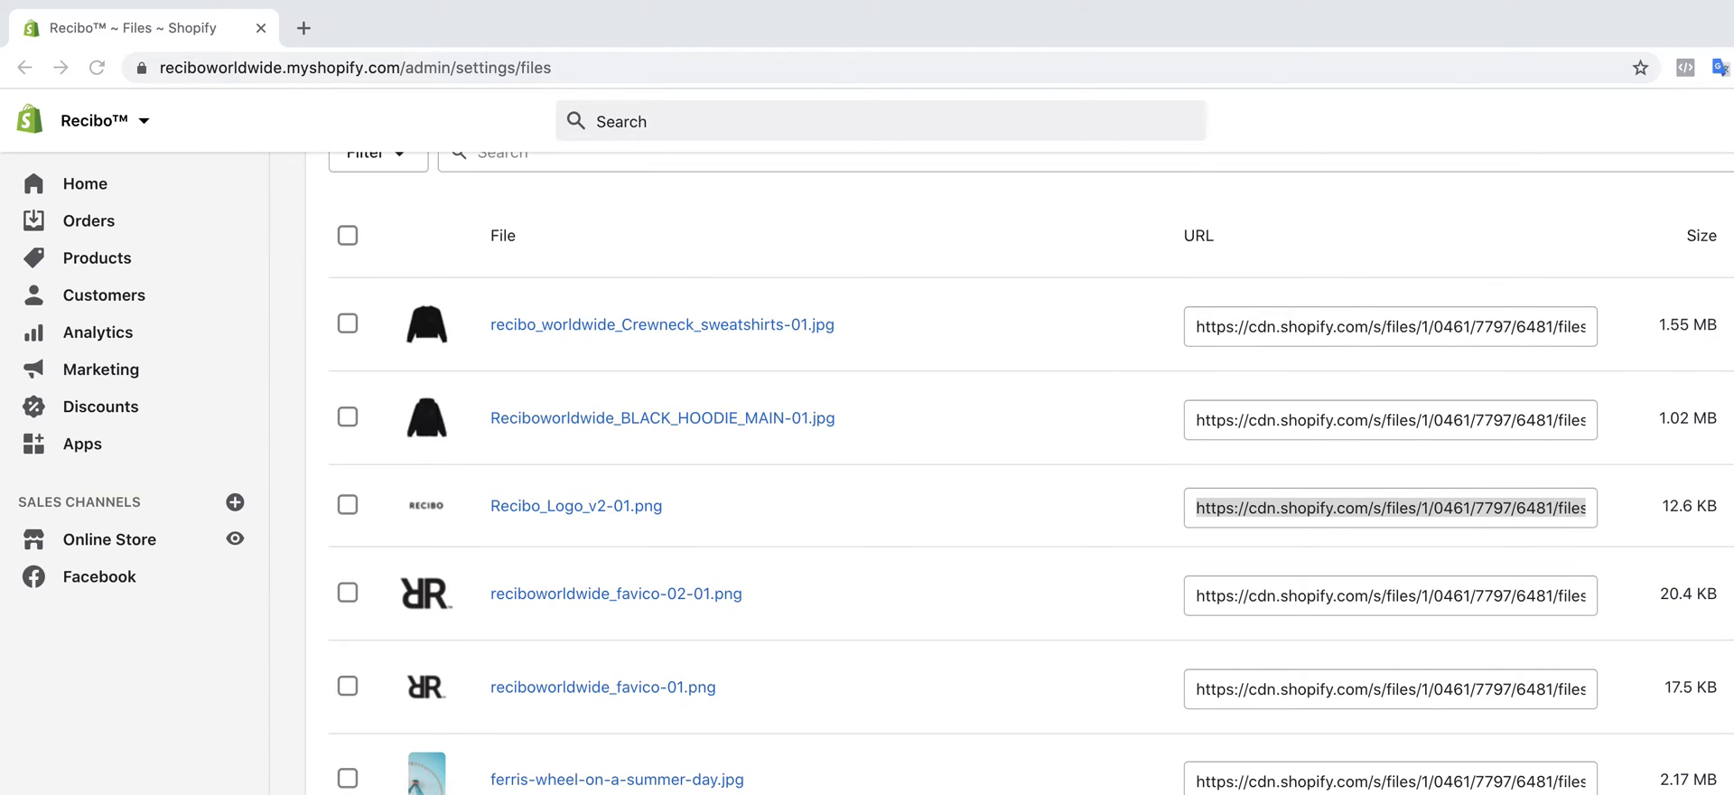
click(1389, 508)
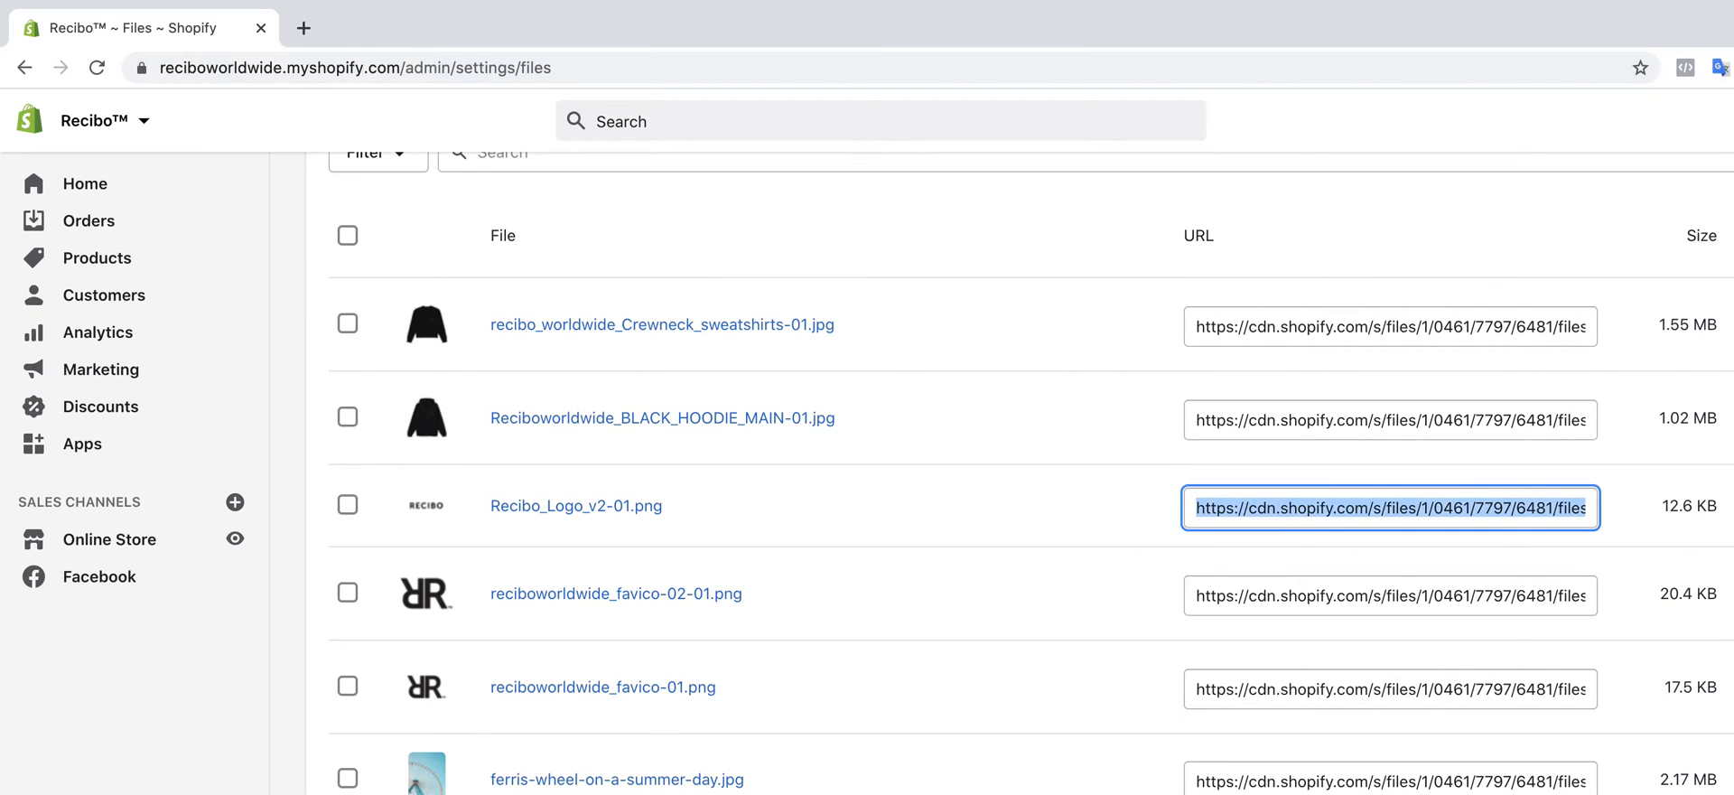
click(24, 67)
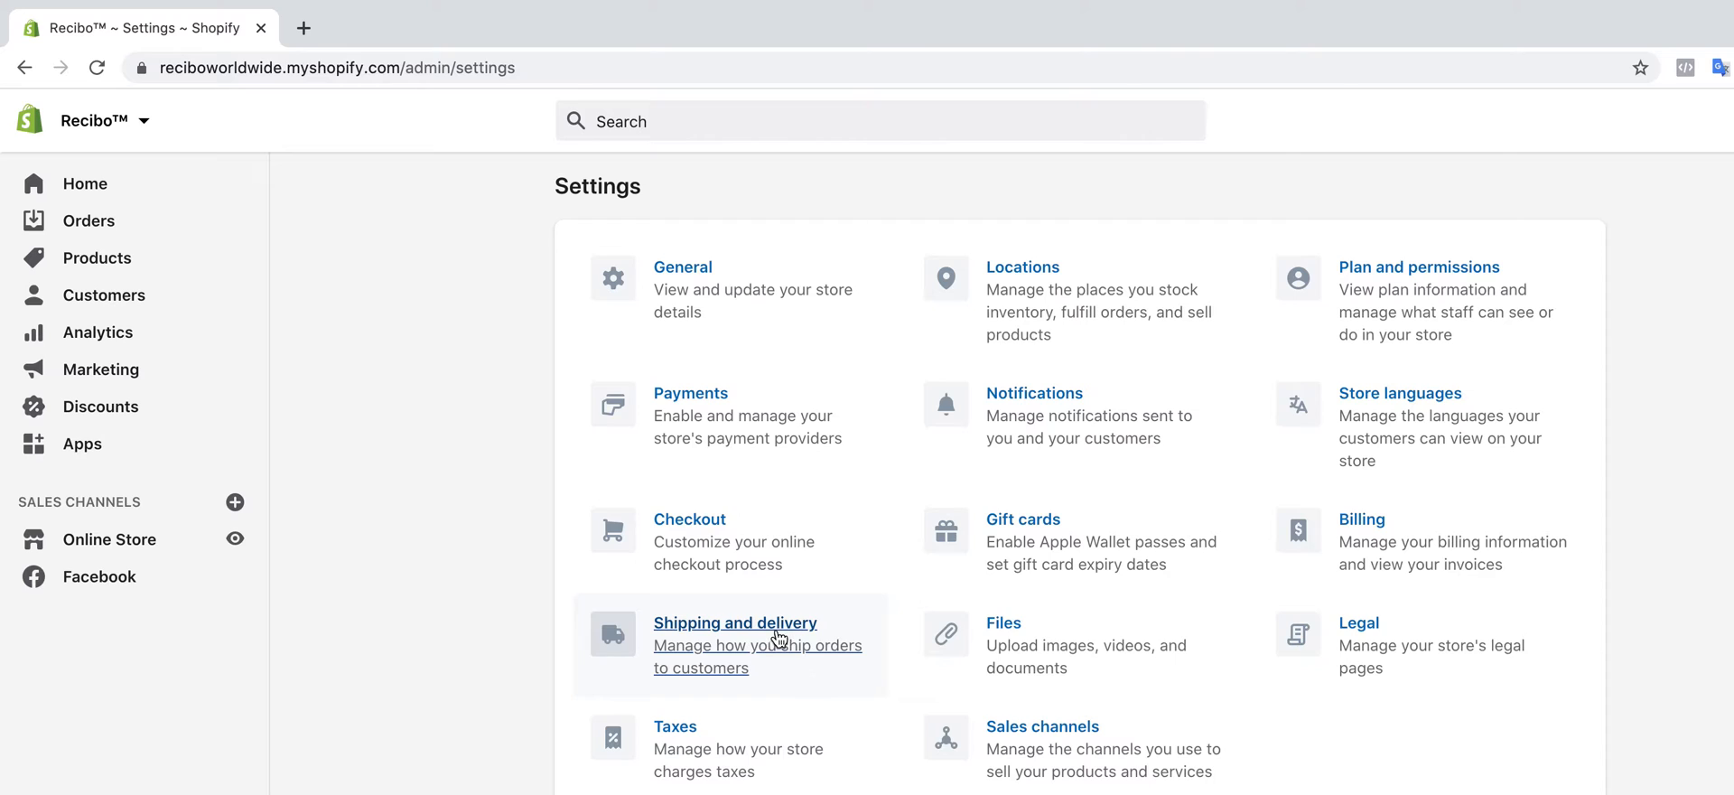
Scroll Shipping and delivery settings to the packing slip template and open it for editing.
click(735, 623)
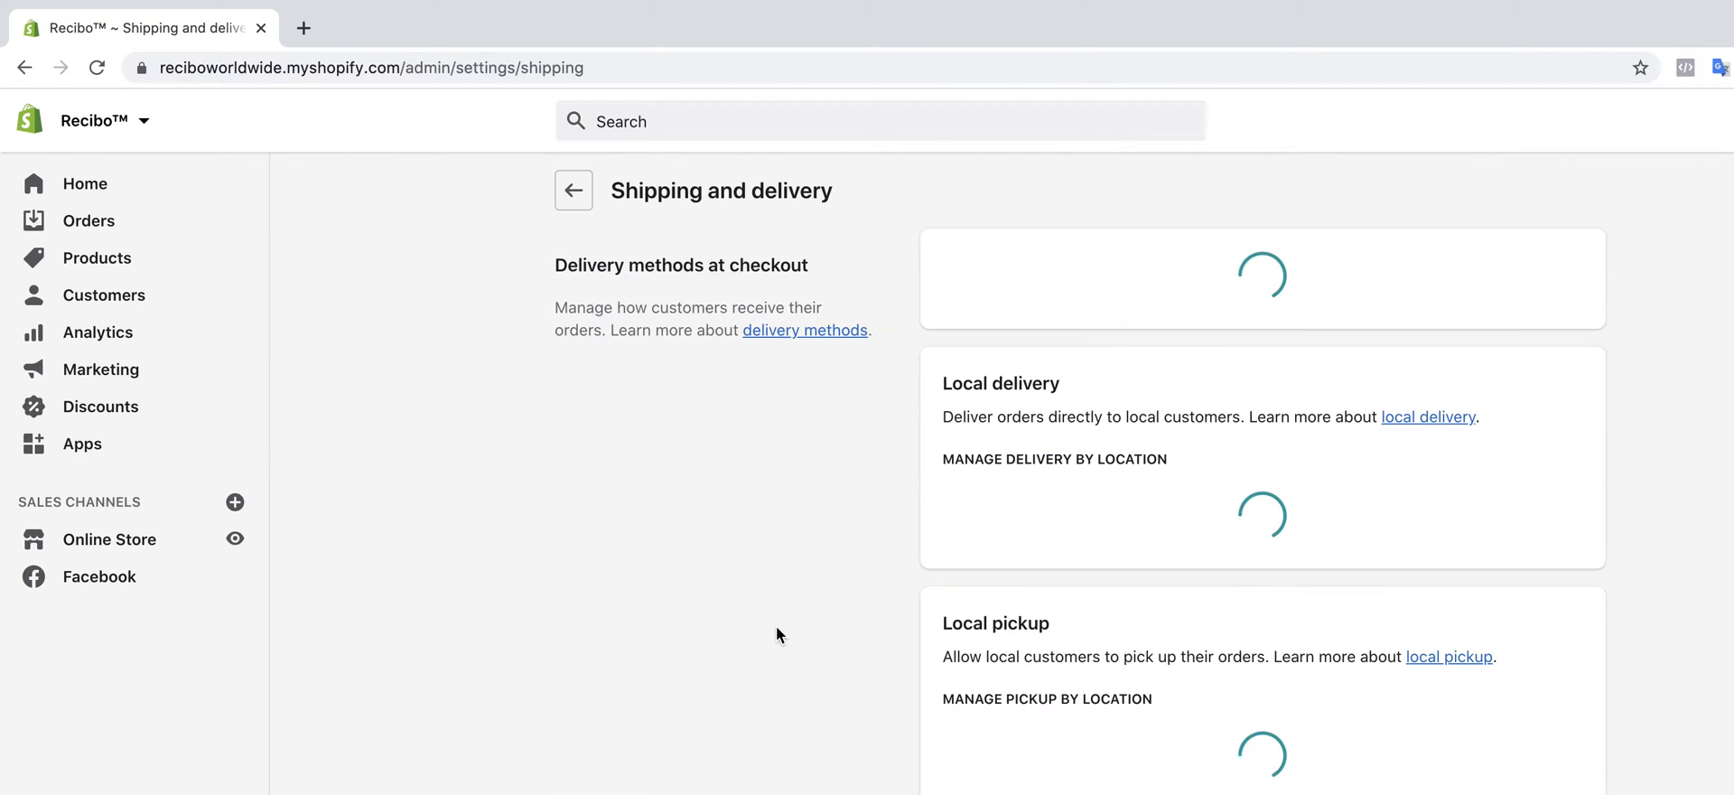
scroll(down, 3)
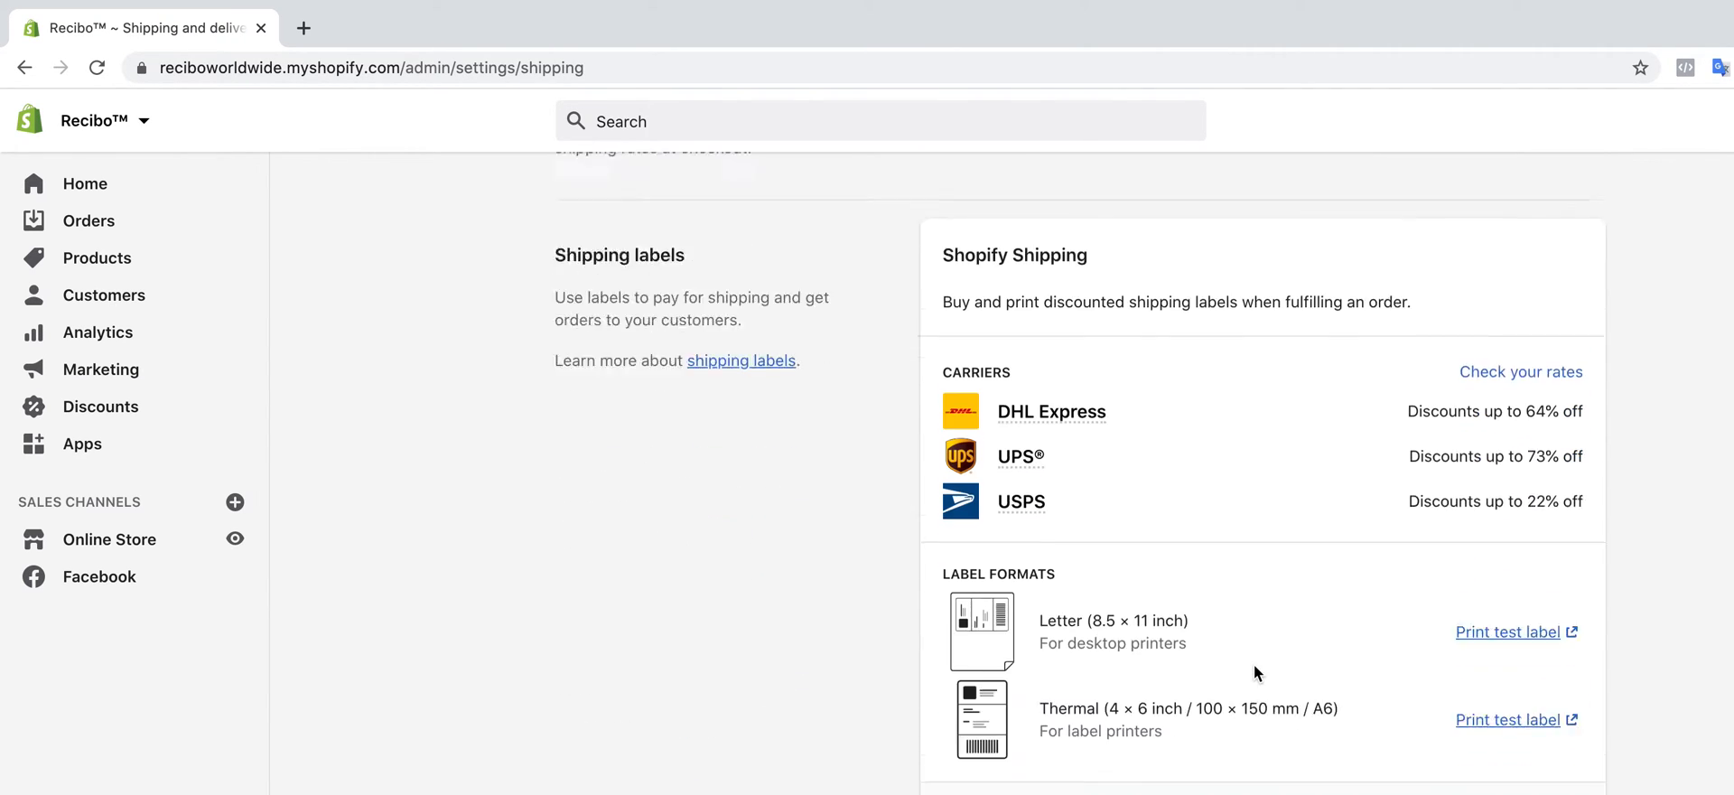
scroll(down, 3)
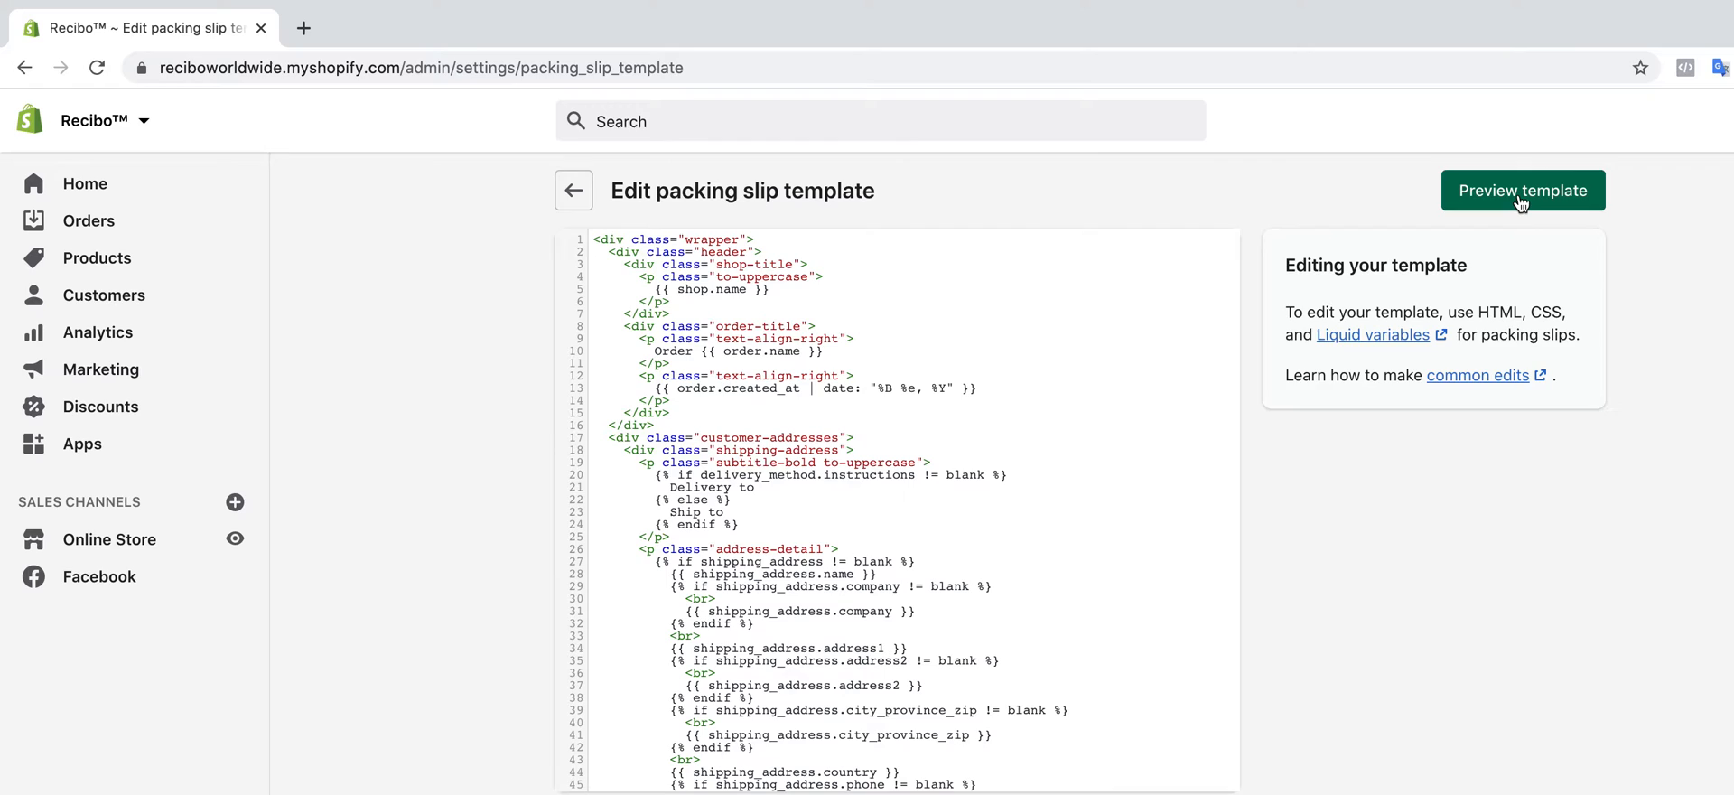
Preview packing_slip.pdf showing RECIBO™ as plain header text.
click(1522, 191)
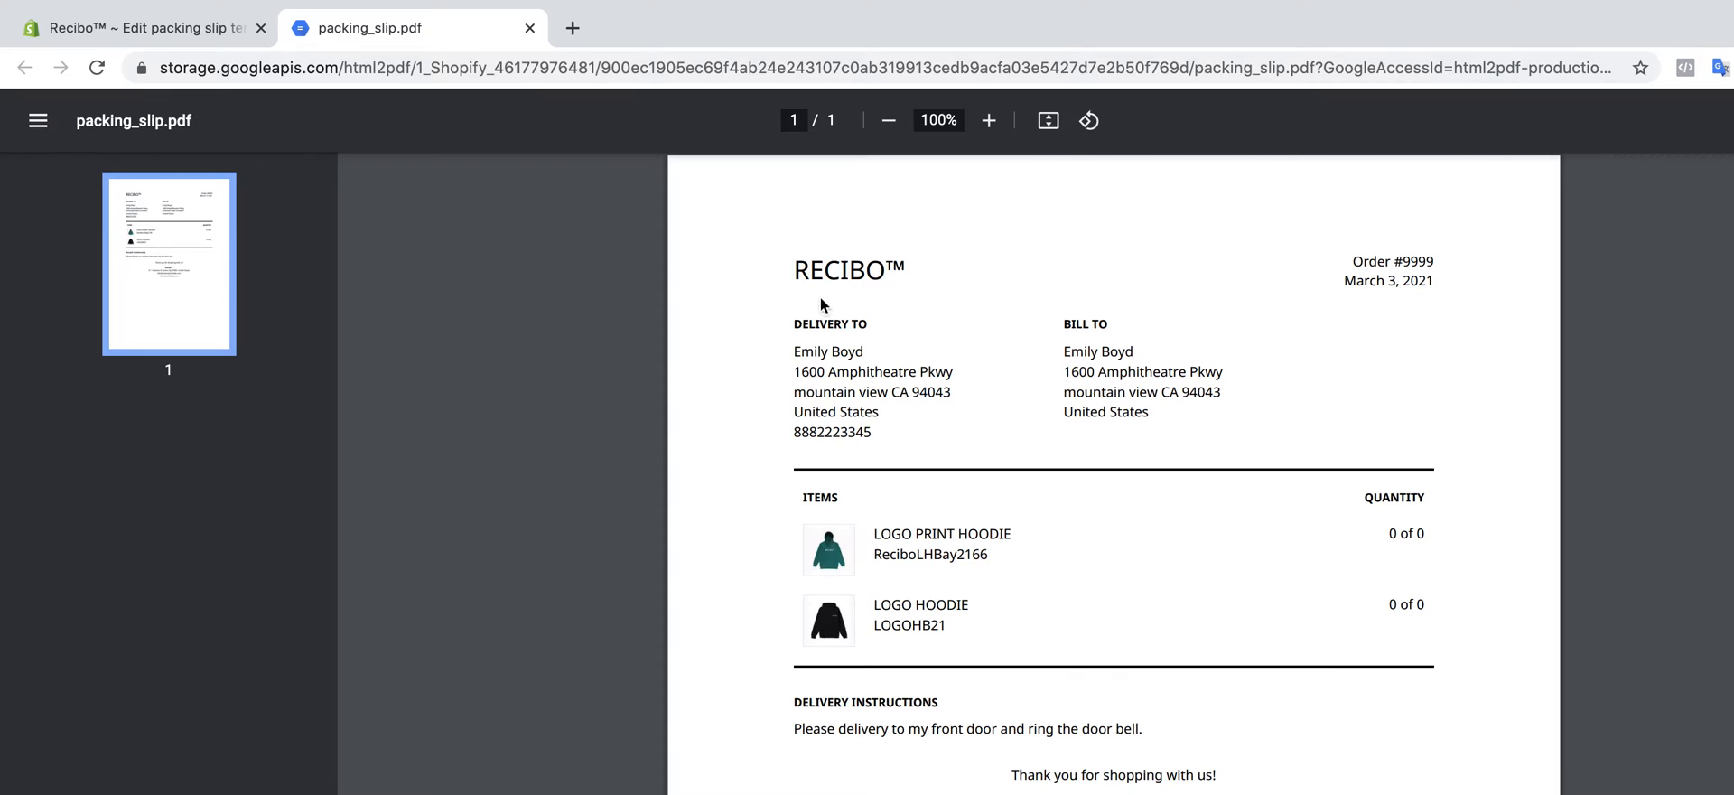
mouse_move(949, 361)
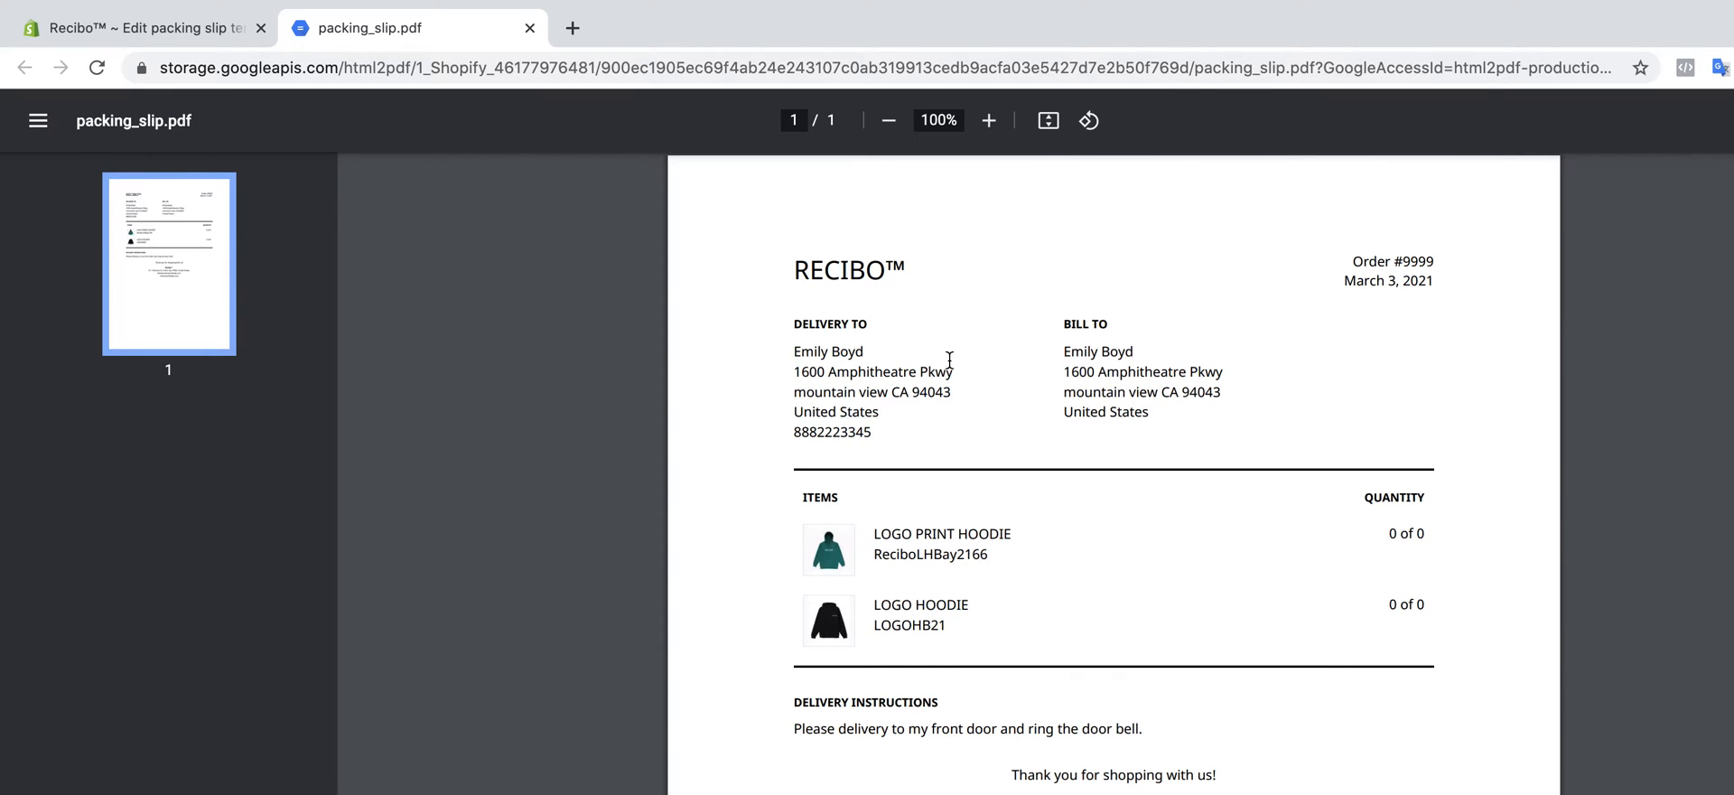
mouse_move(903, 270)
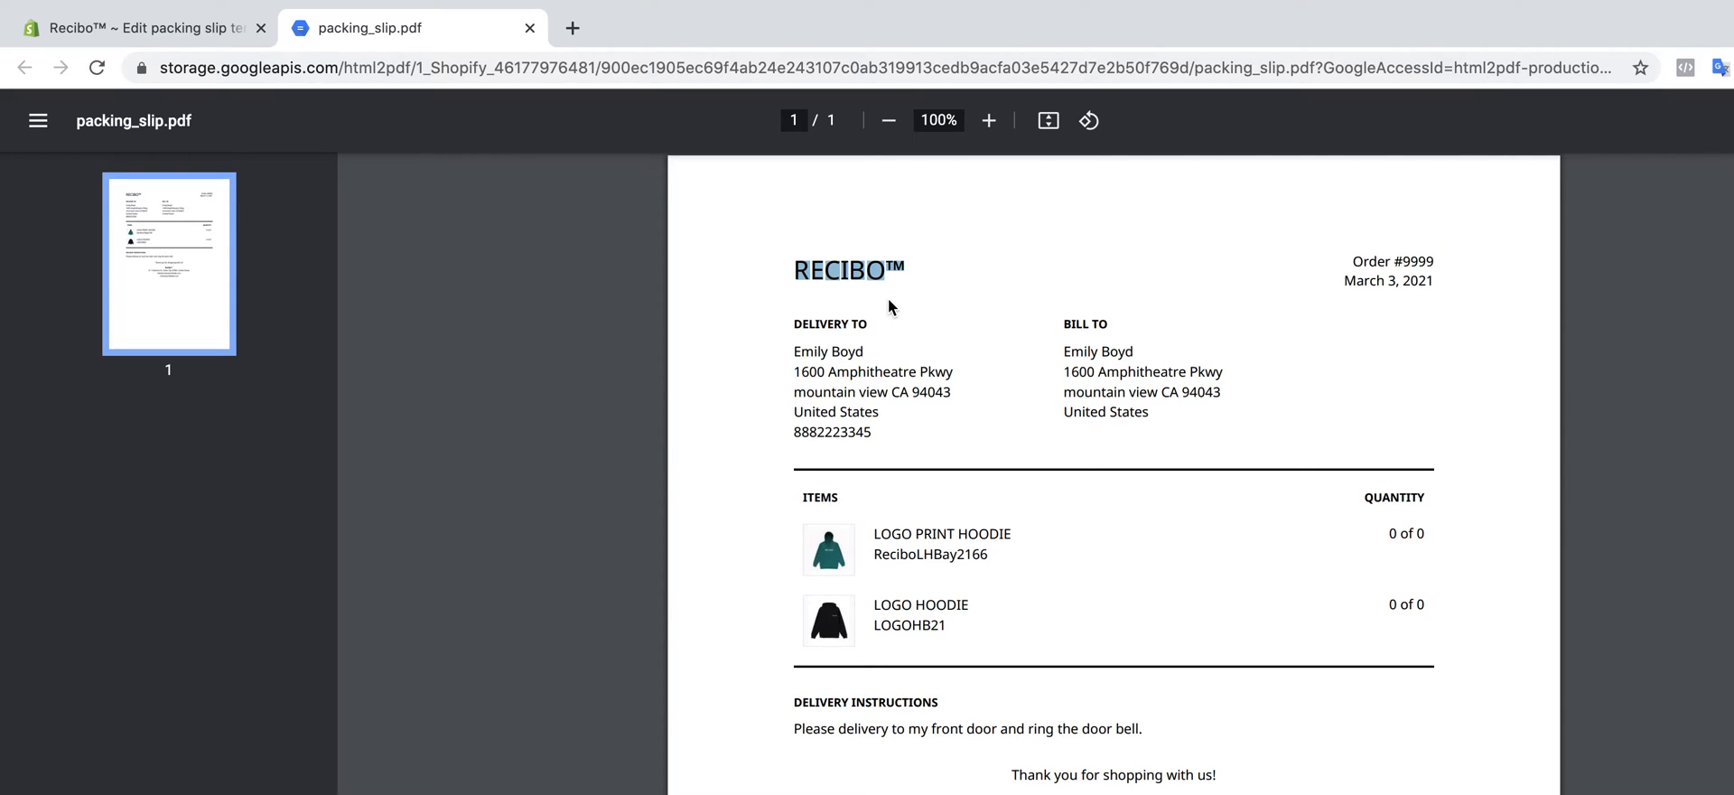
mouse_move(847, 331)
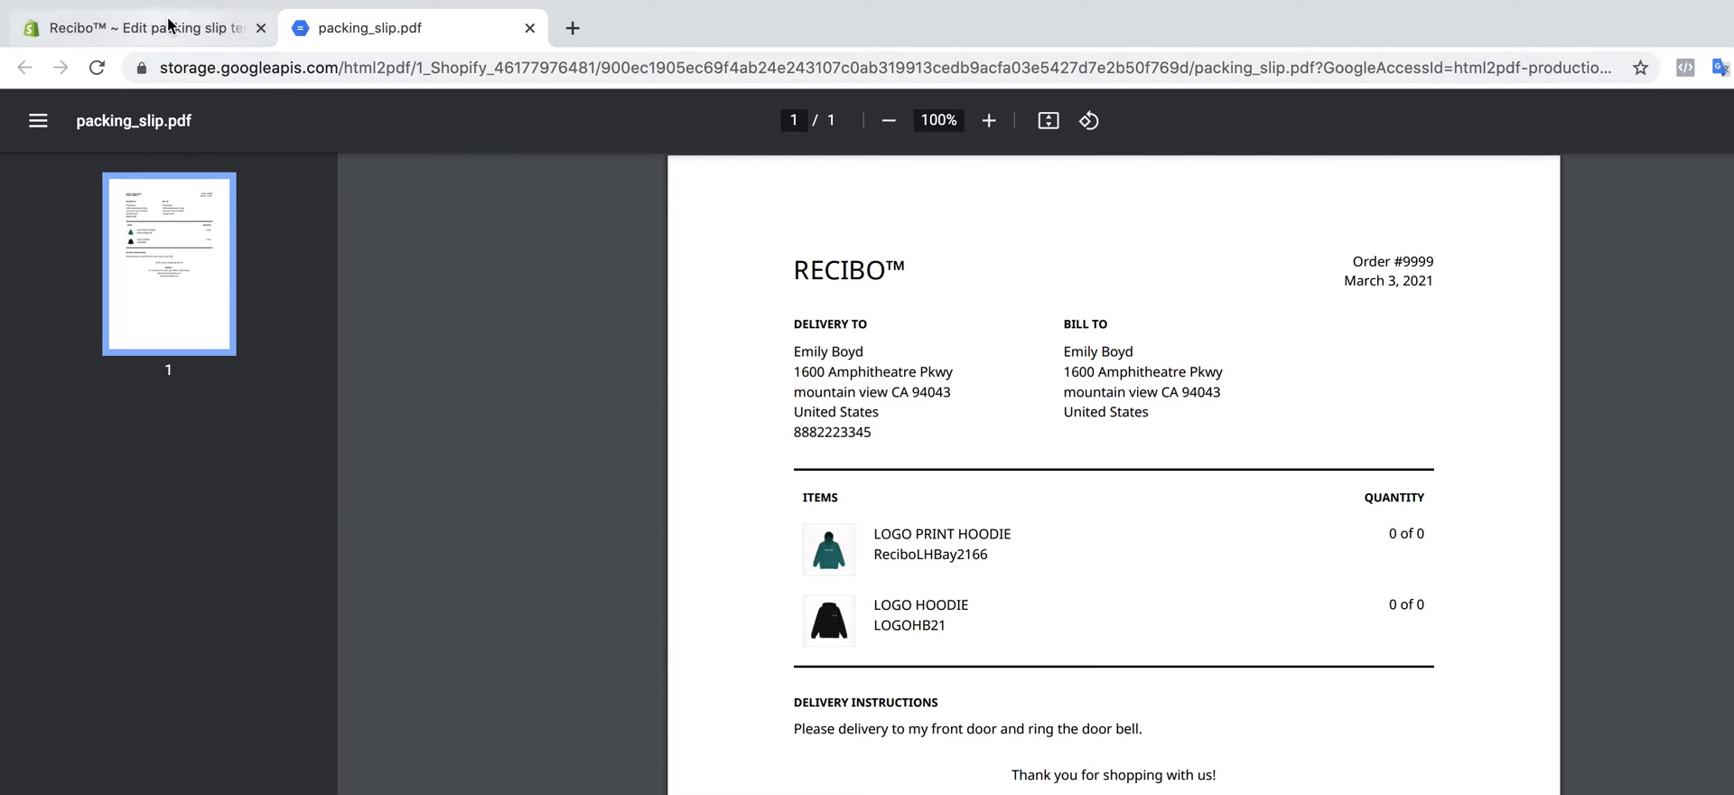
Remove the shop name placeholder from the header and preview the PDF again.
click(133, 28)
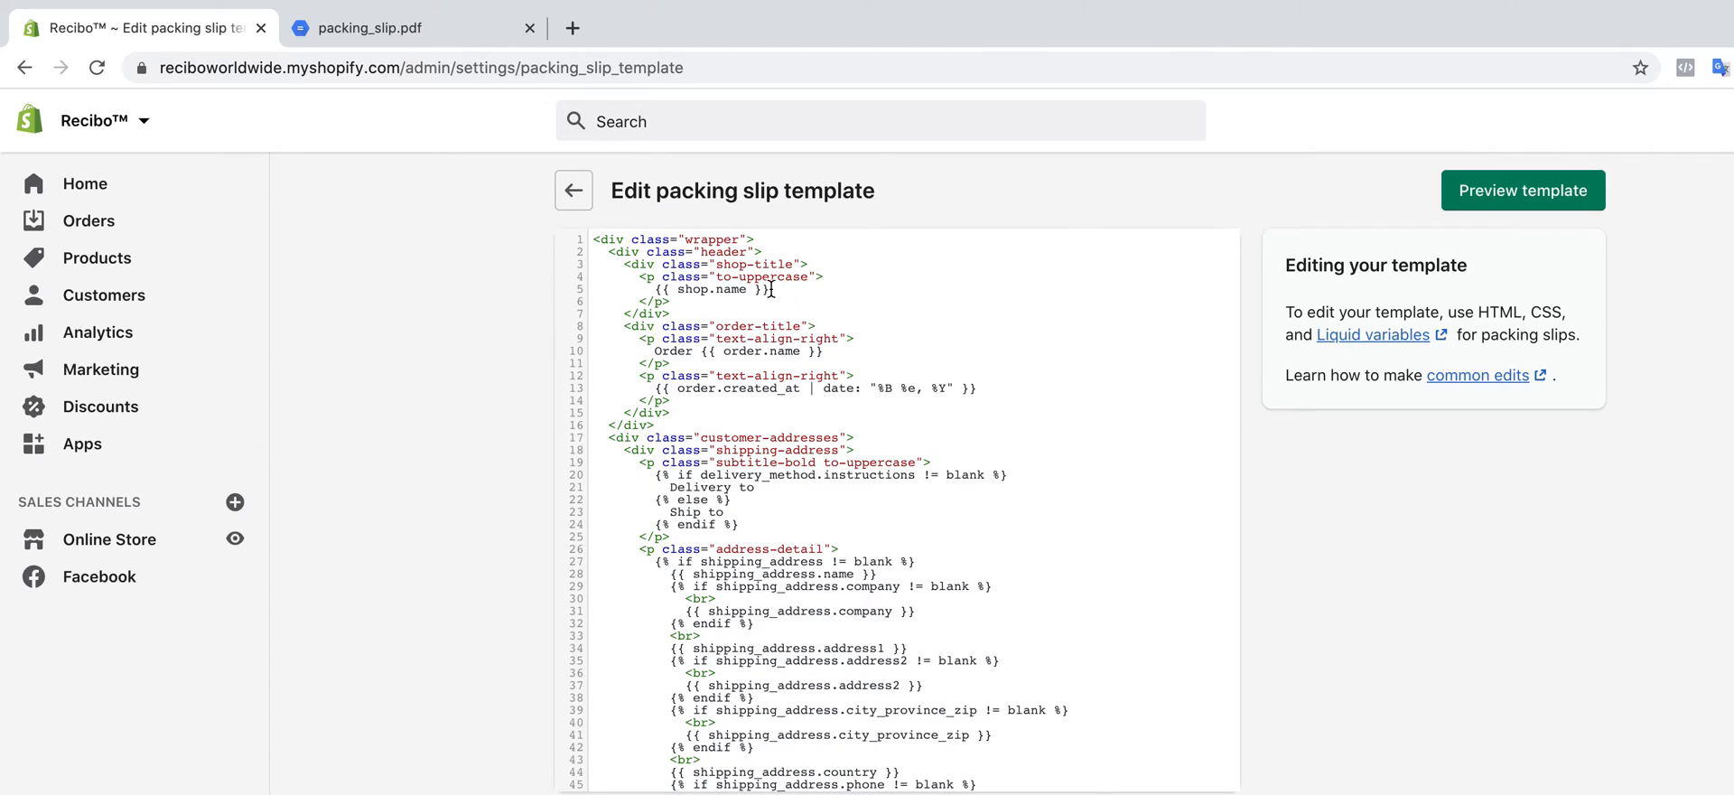
double_click(716, 288)
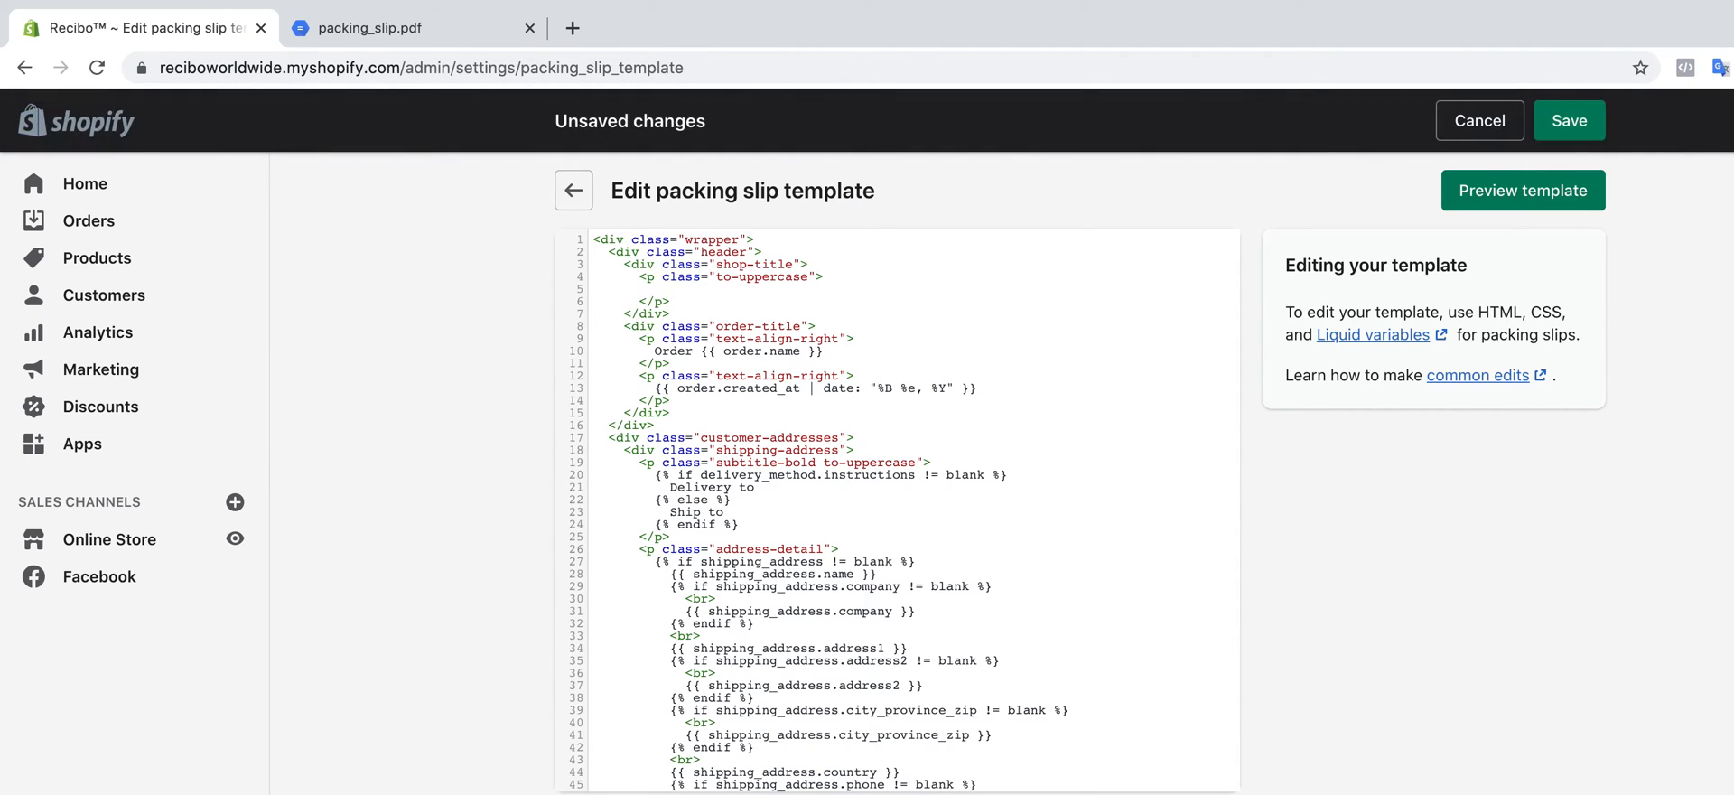
click(1522, 191)
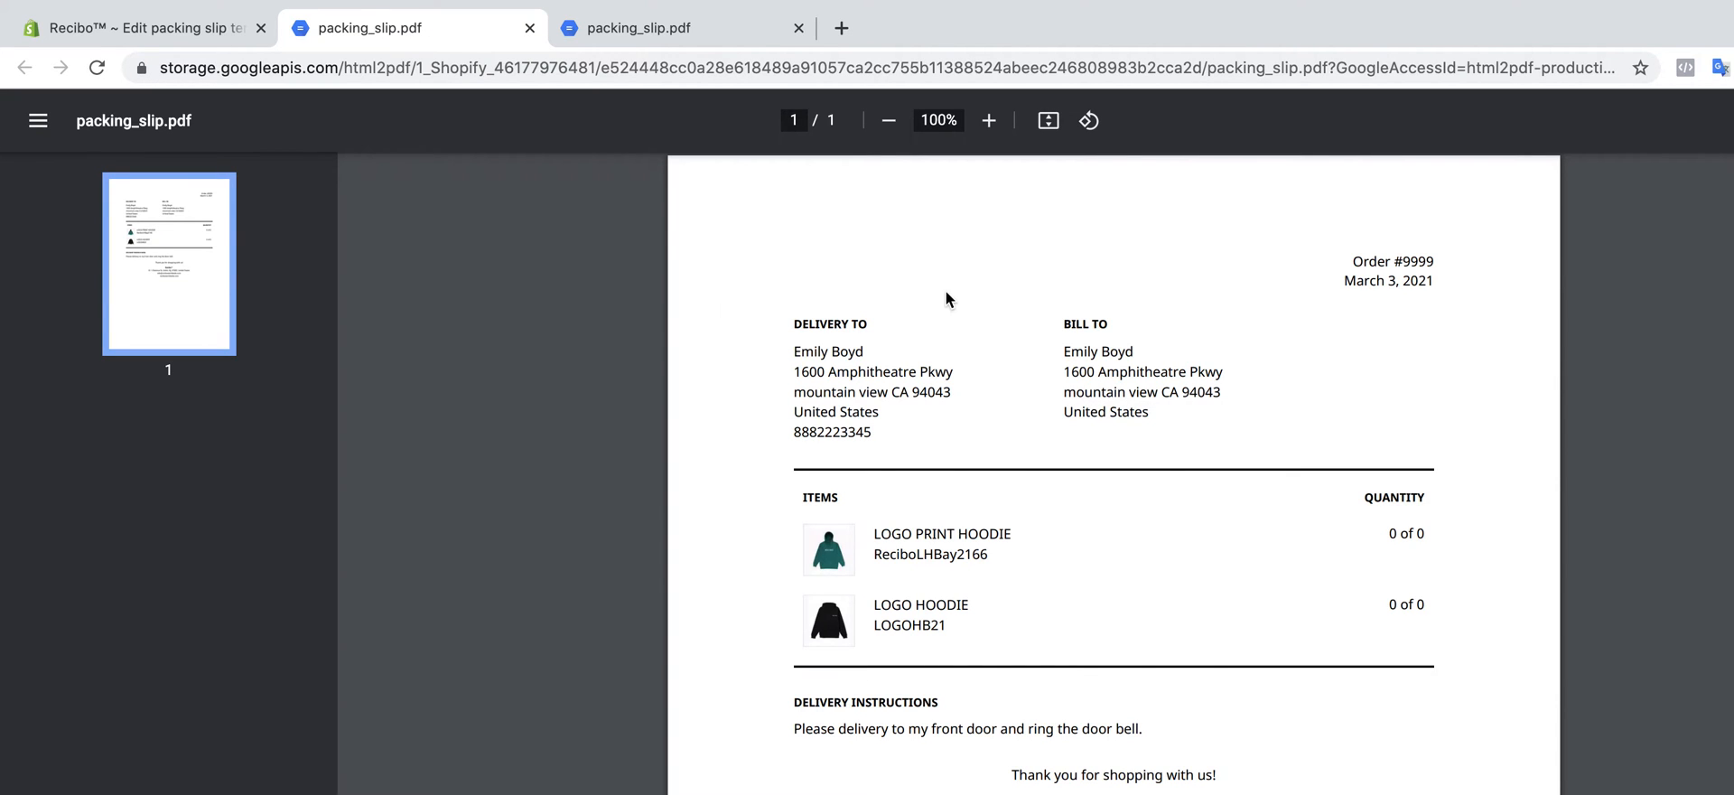
mouse_move(851, 282)
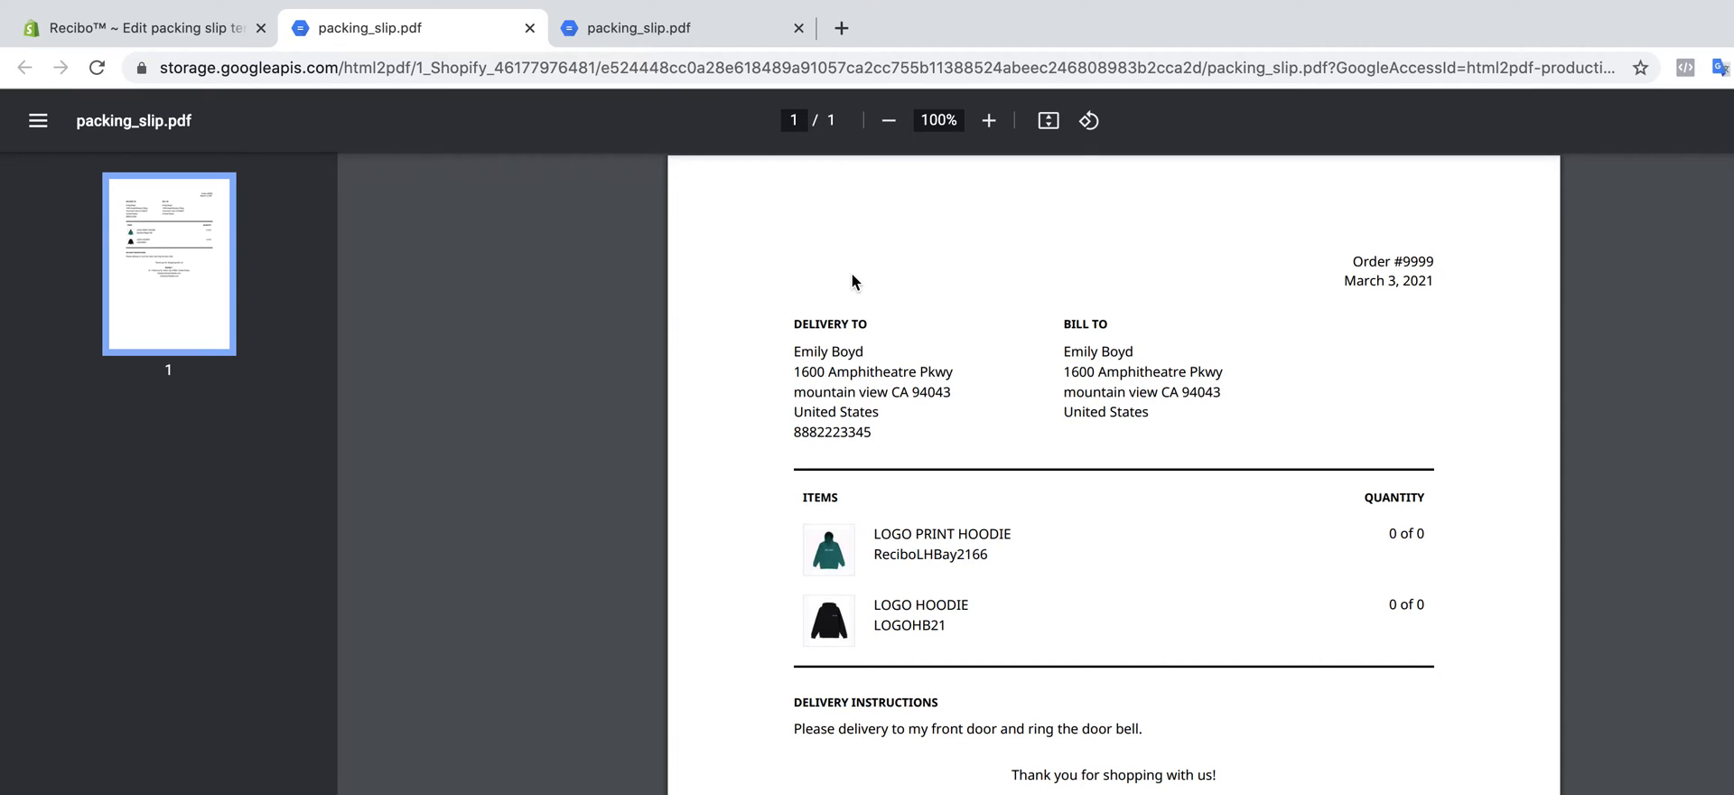
mouse_move(370, 99)
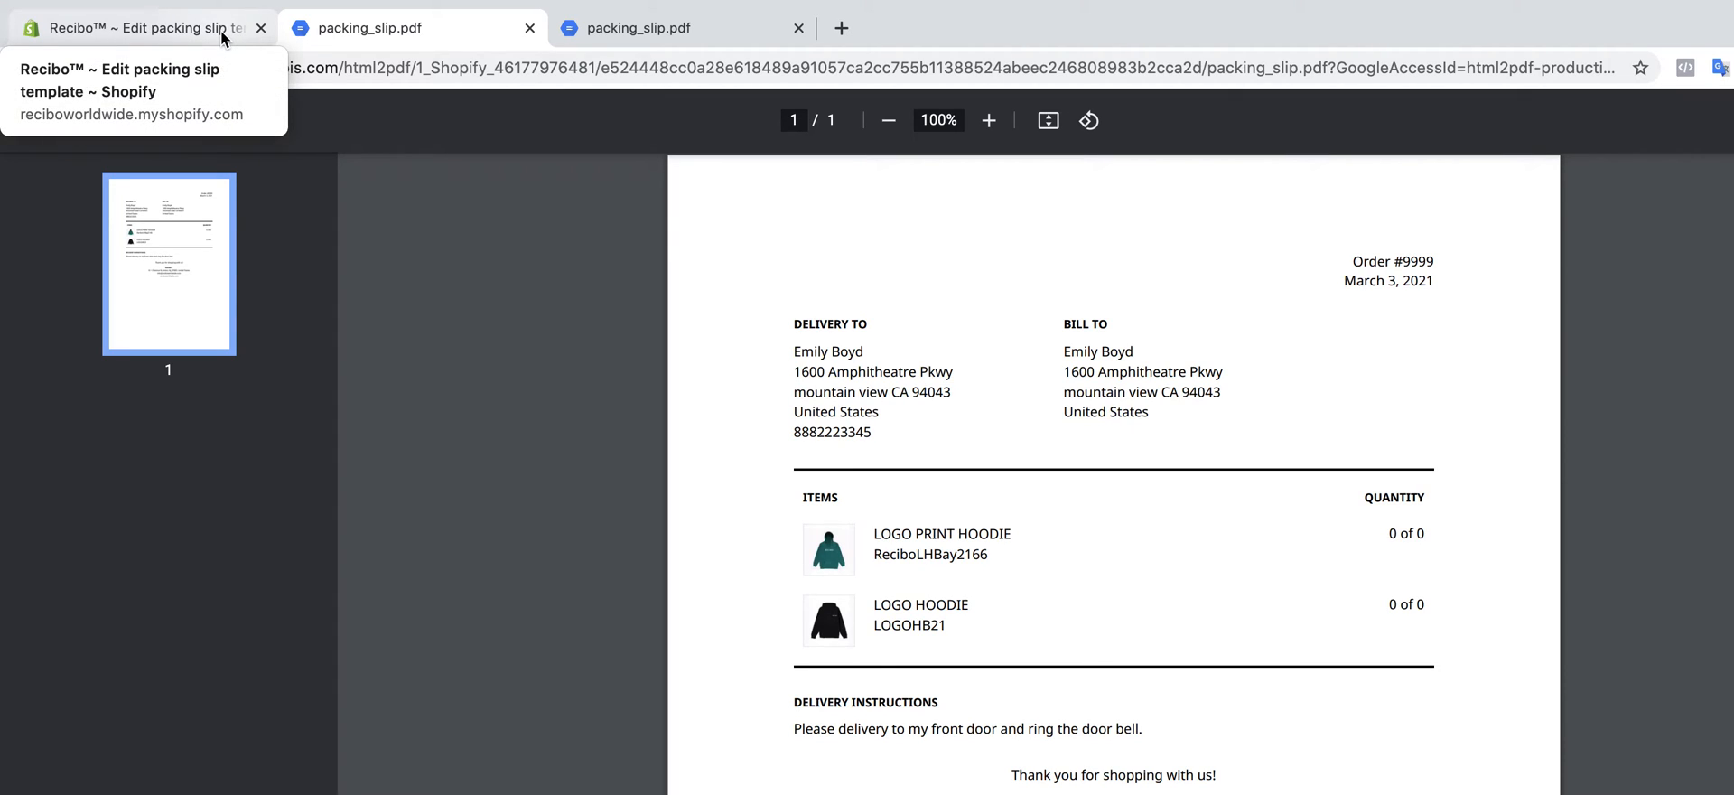
Replace PASTE FILE URL HERE in the img tag with the Recibo_Logo_v2-01.png CDN URL.
click(143, 28)
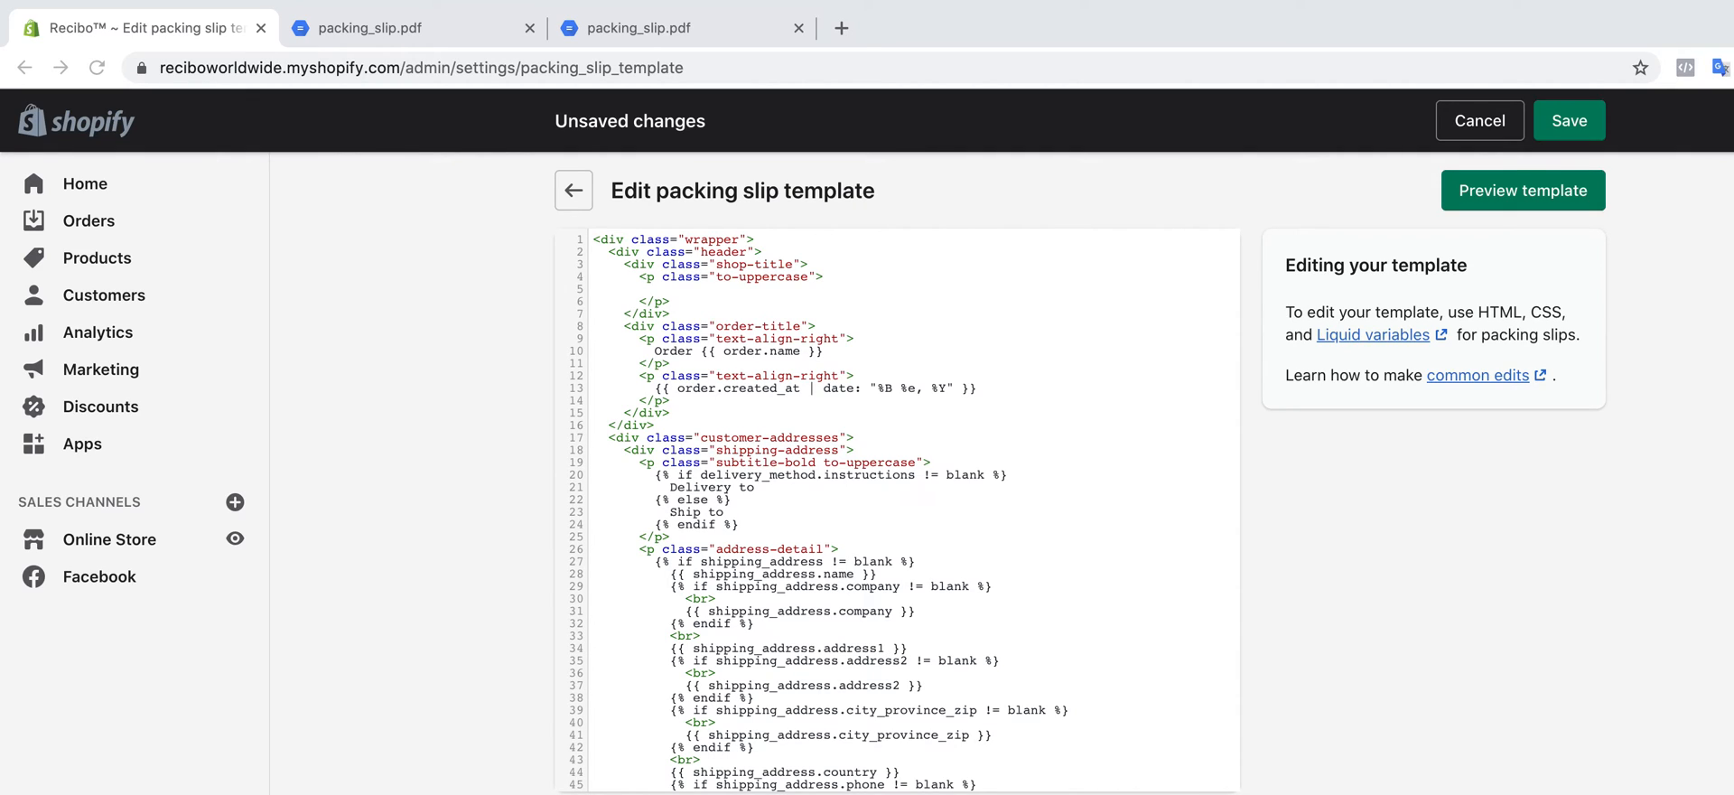
mouse_move(824, 285)
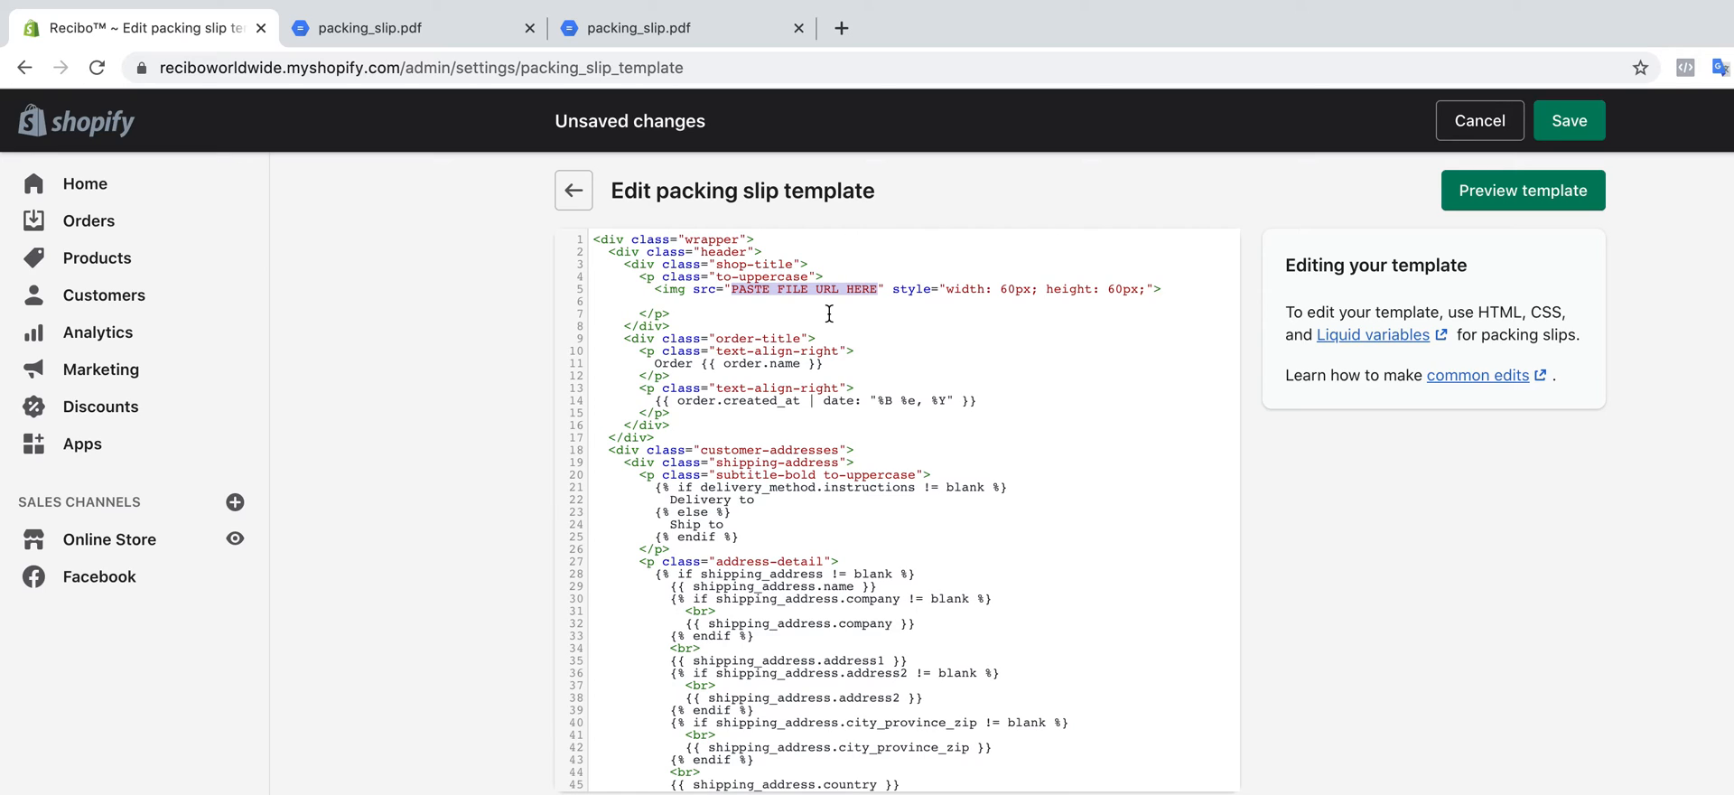
mouse_move(538, 94)
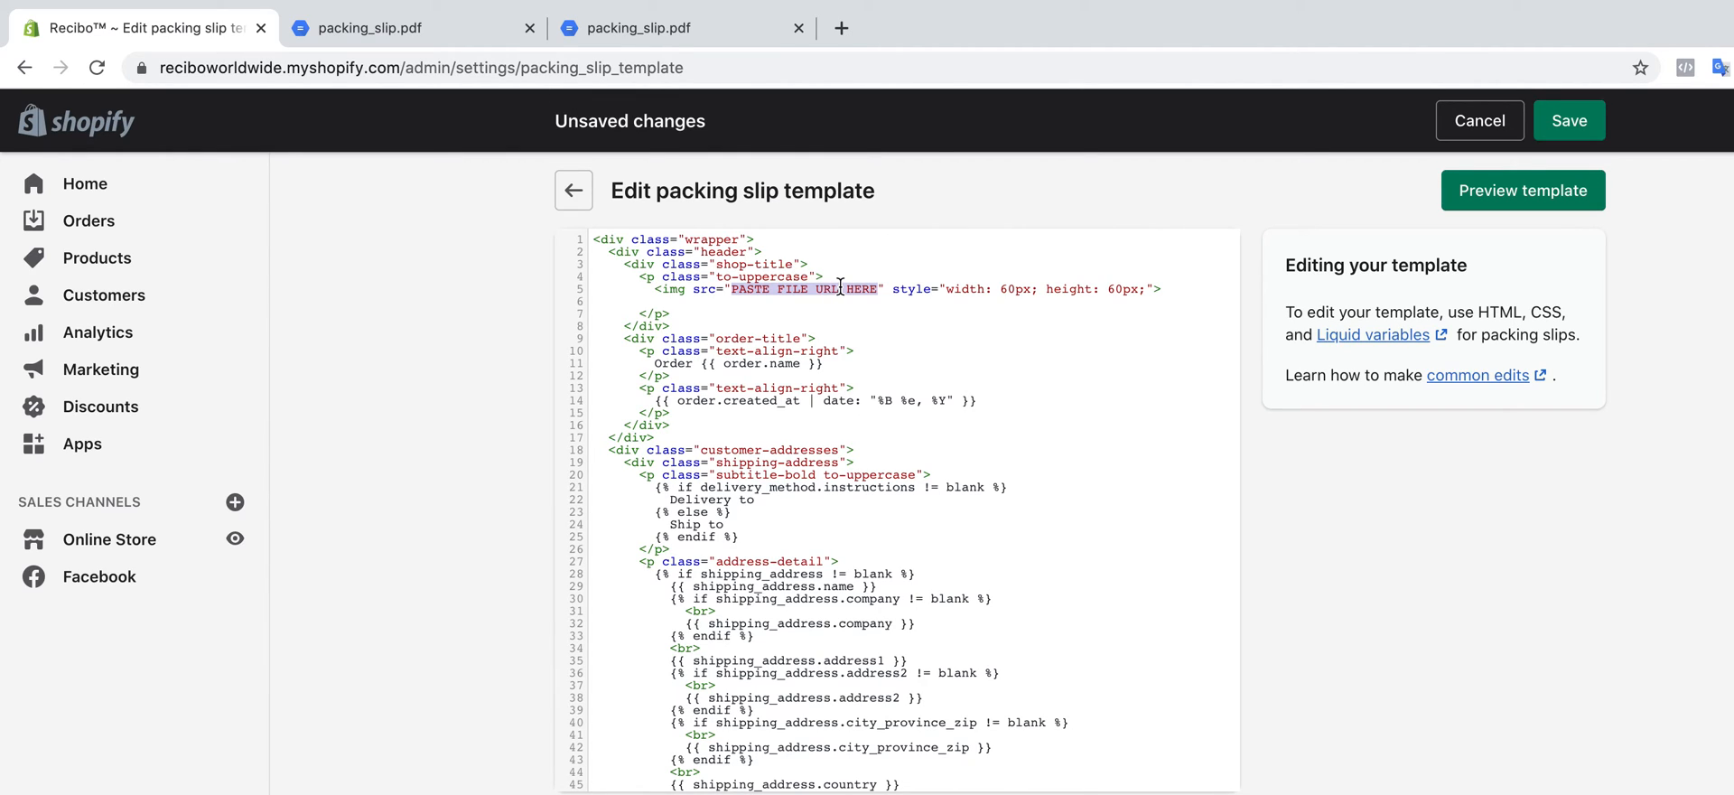
click(841, 288)
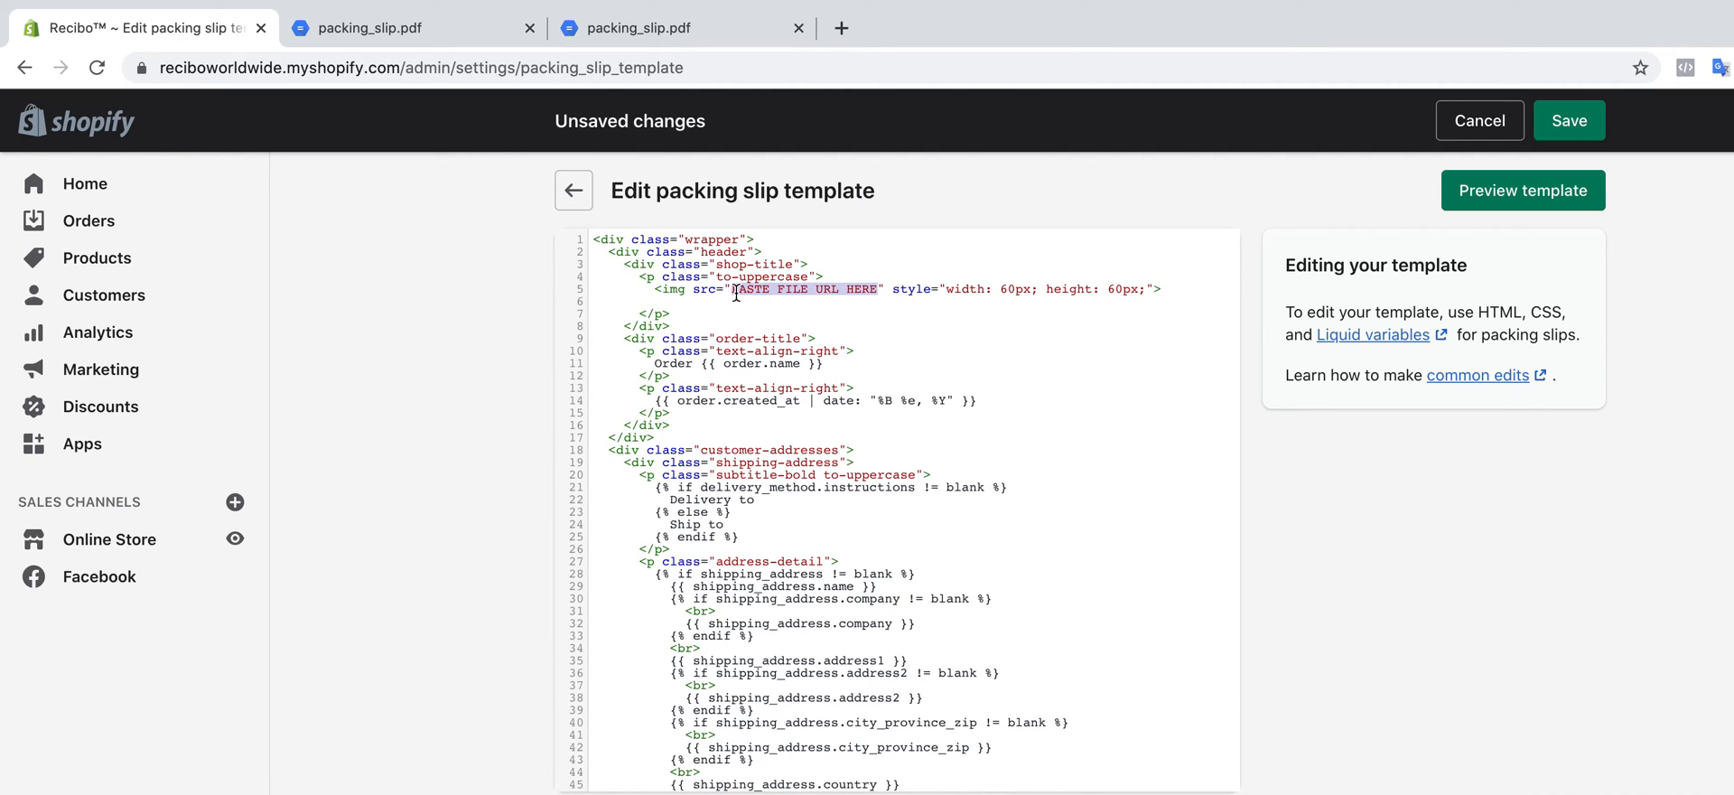
text(https://cdn.shopify.com/s/files/1/0461/7797/6481/files/Recibo_Logo_v2-01.png?v=1612460518)
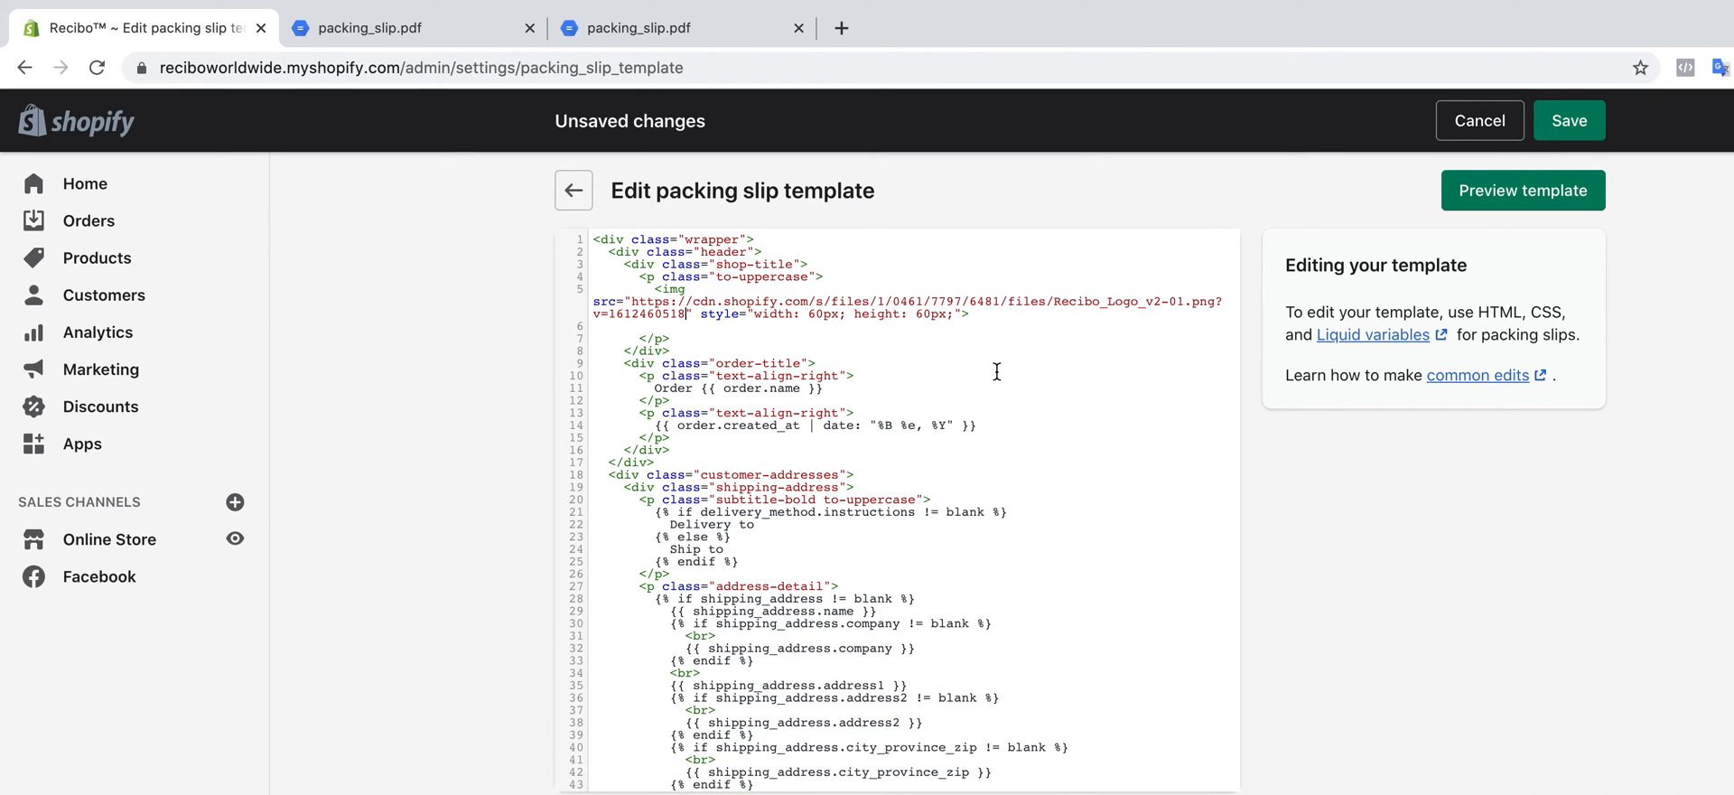
mouse_move(1529, 208)
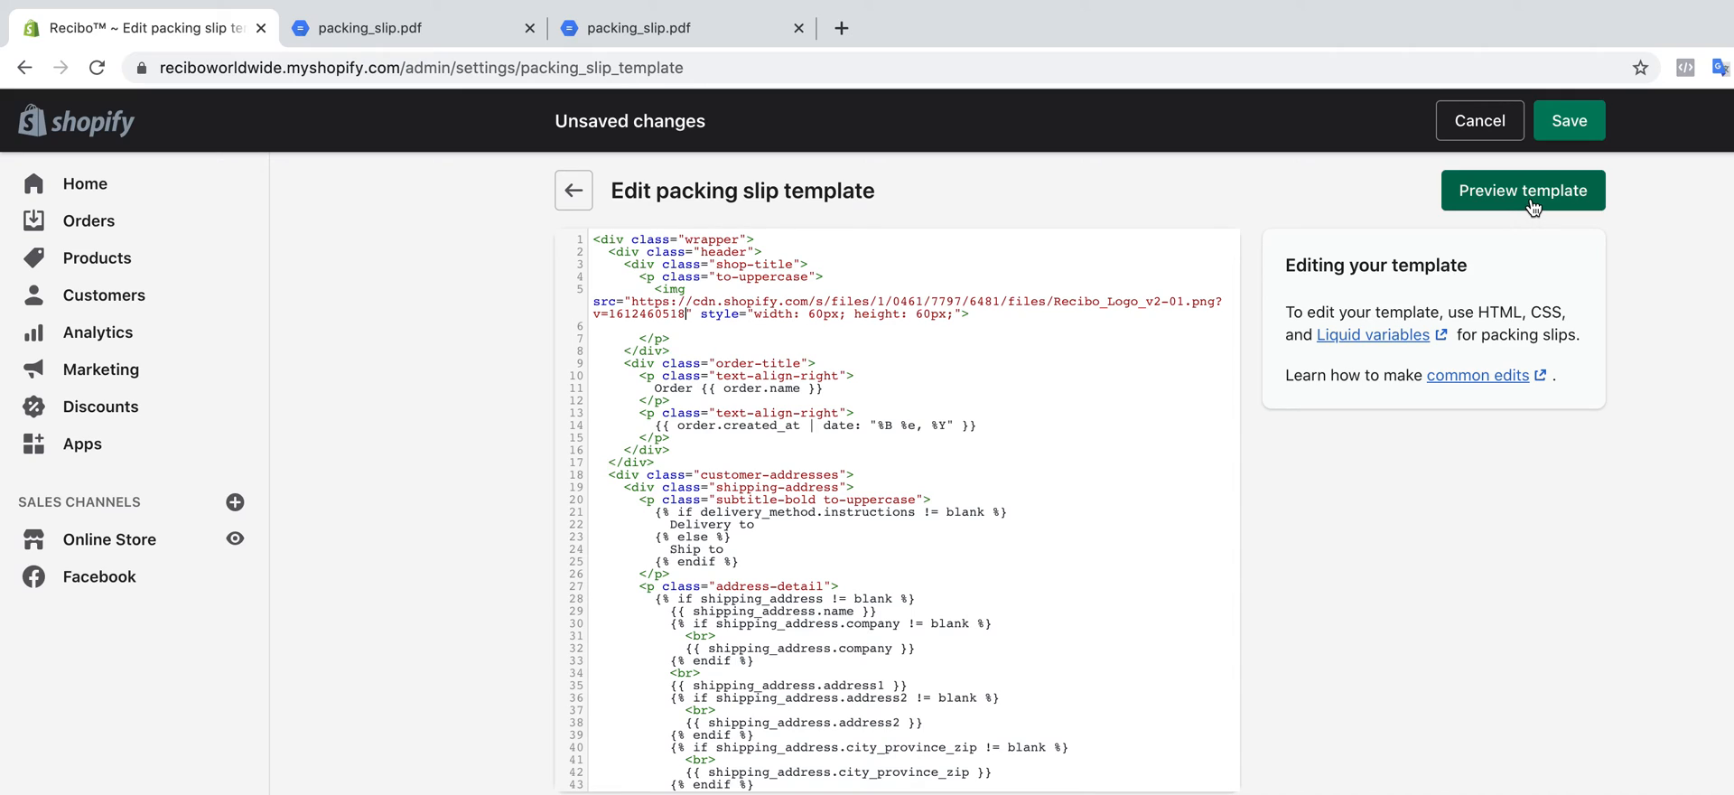
Preview packing_slip.pdf to check the small Recibo logo above the order details.
click(1523, 189)
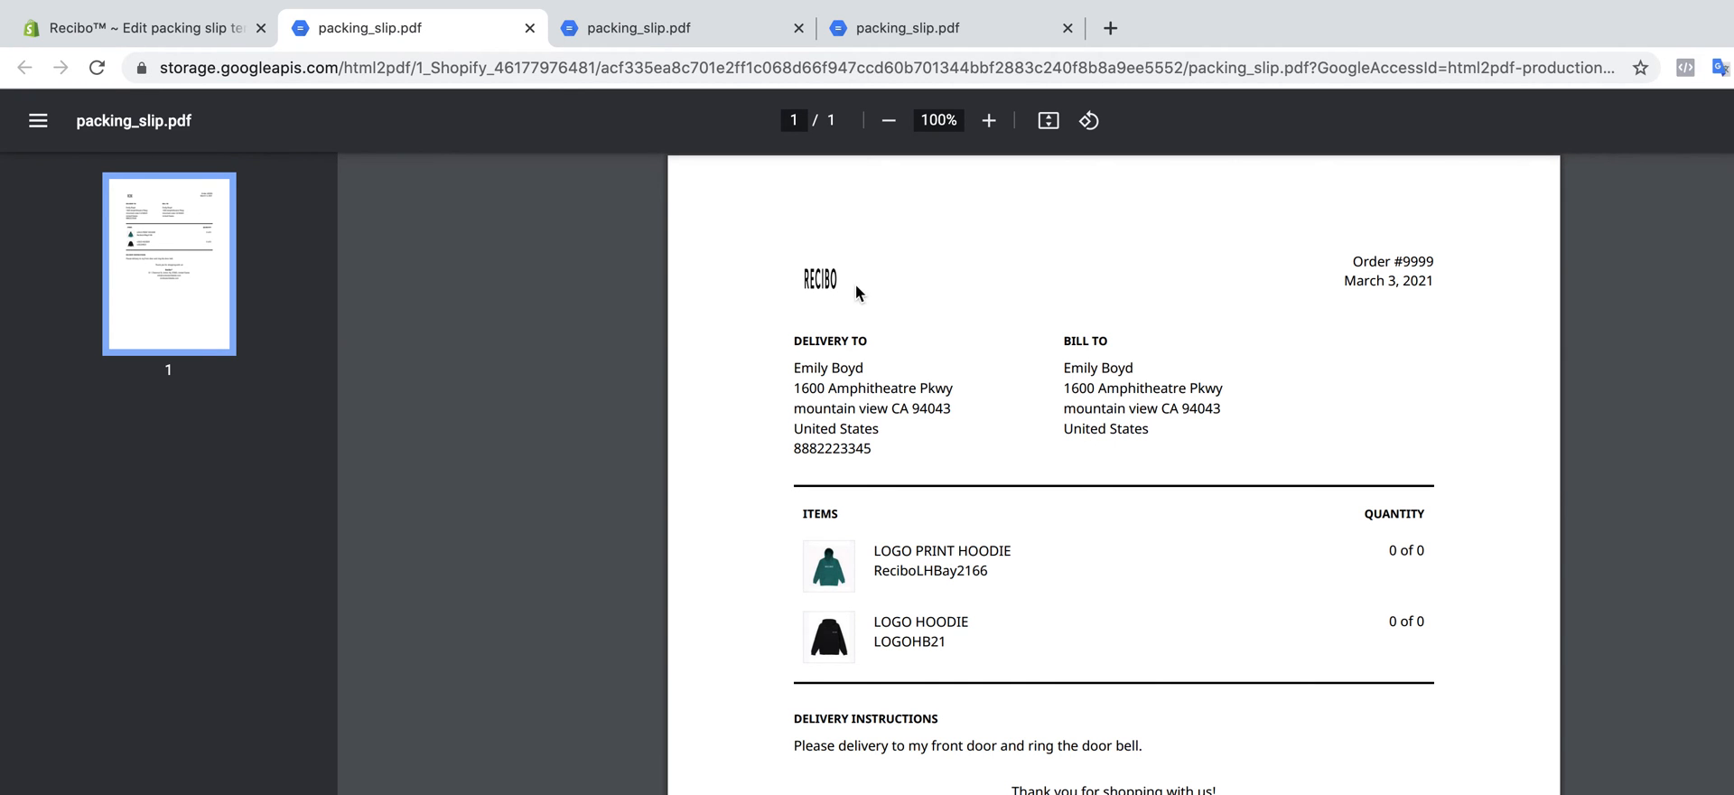
mouse_move(823, 285)
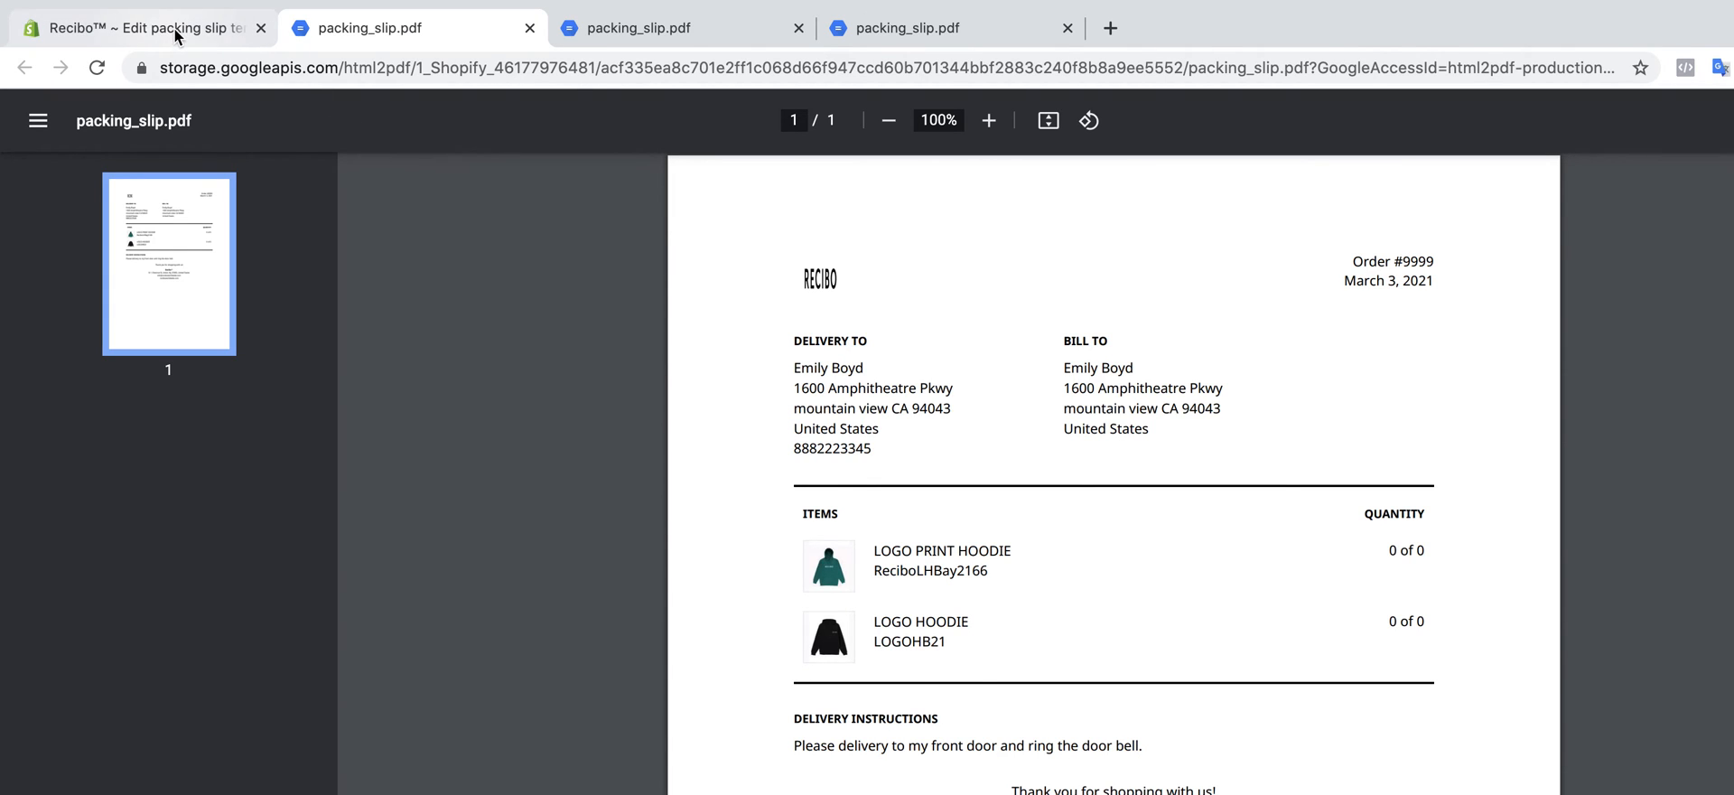
Change the logo img style to height auto and width 120px.
click(138, 28)
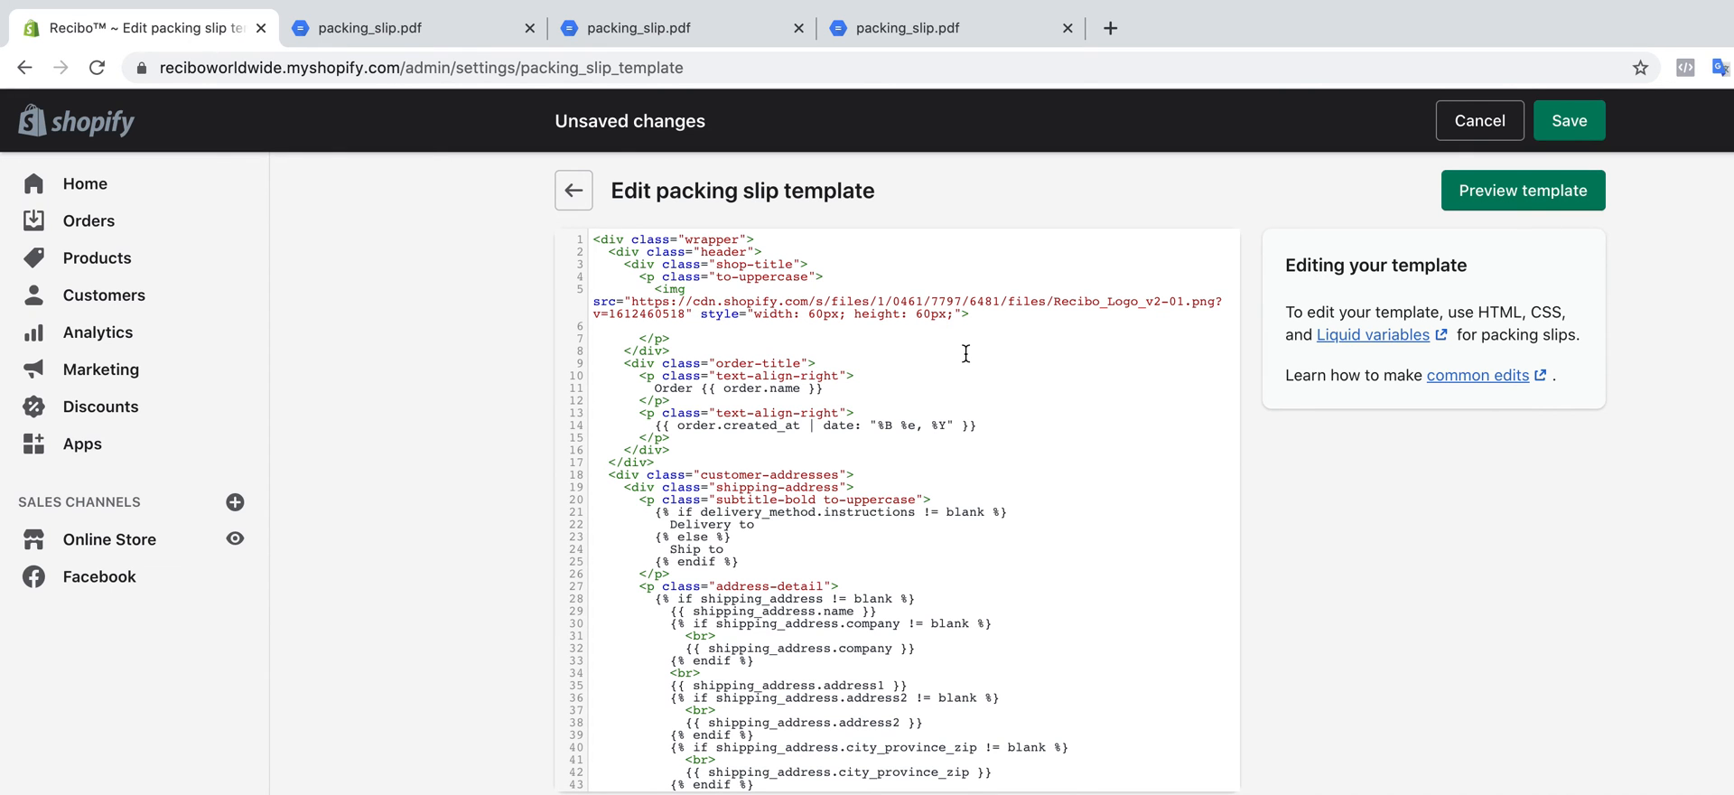
mouse_move(957, 350)
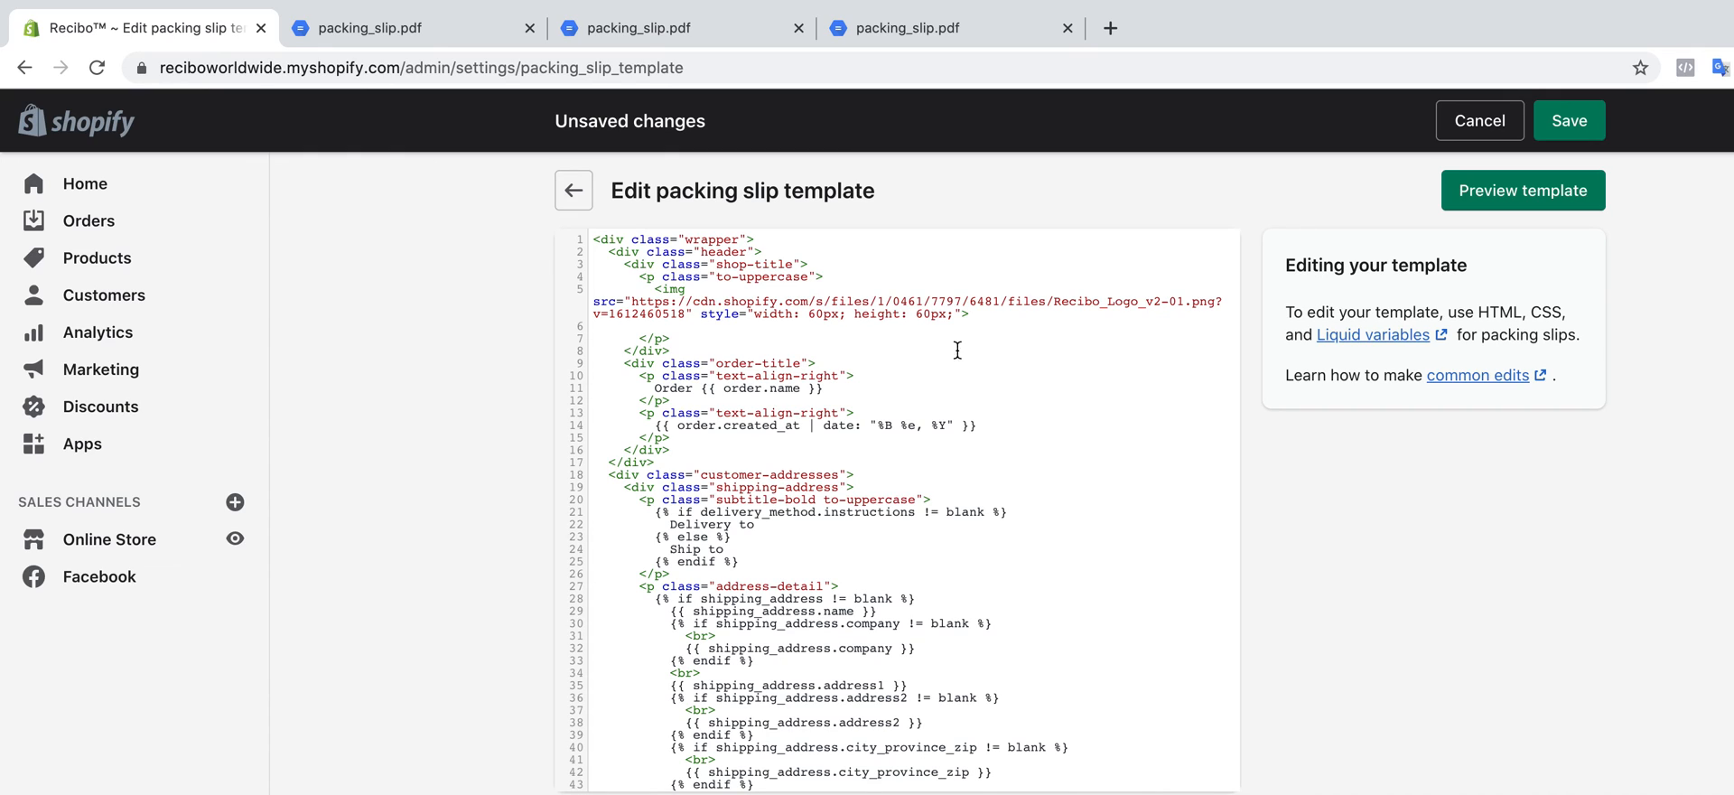
mouse_move(959, 315)
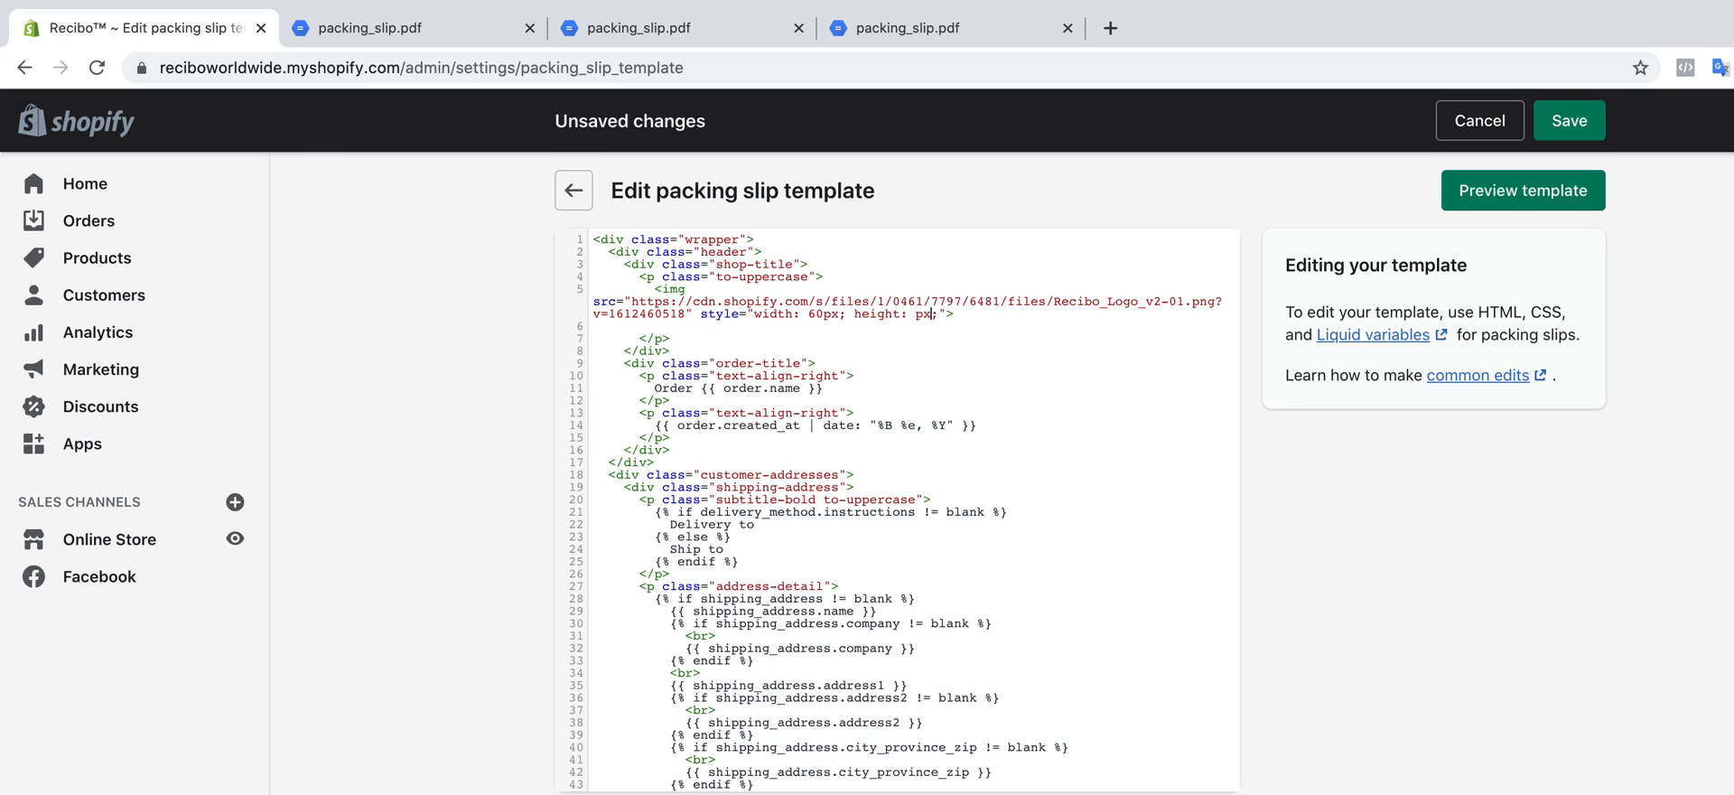
key(Backspace)
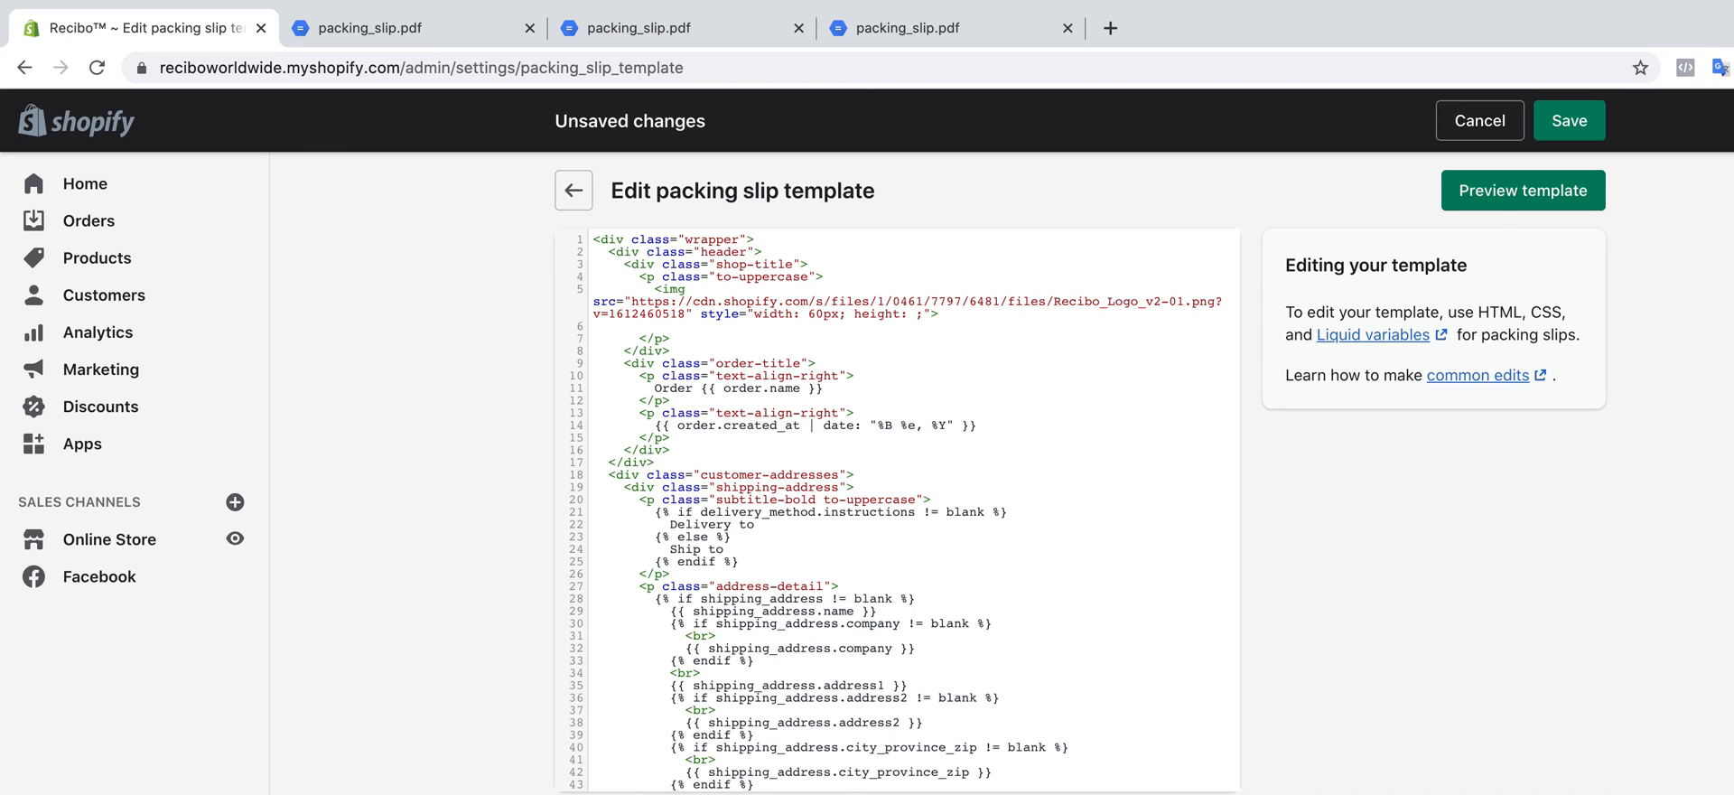
text(auto)
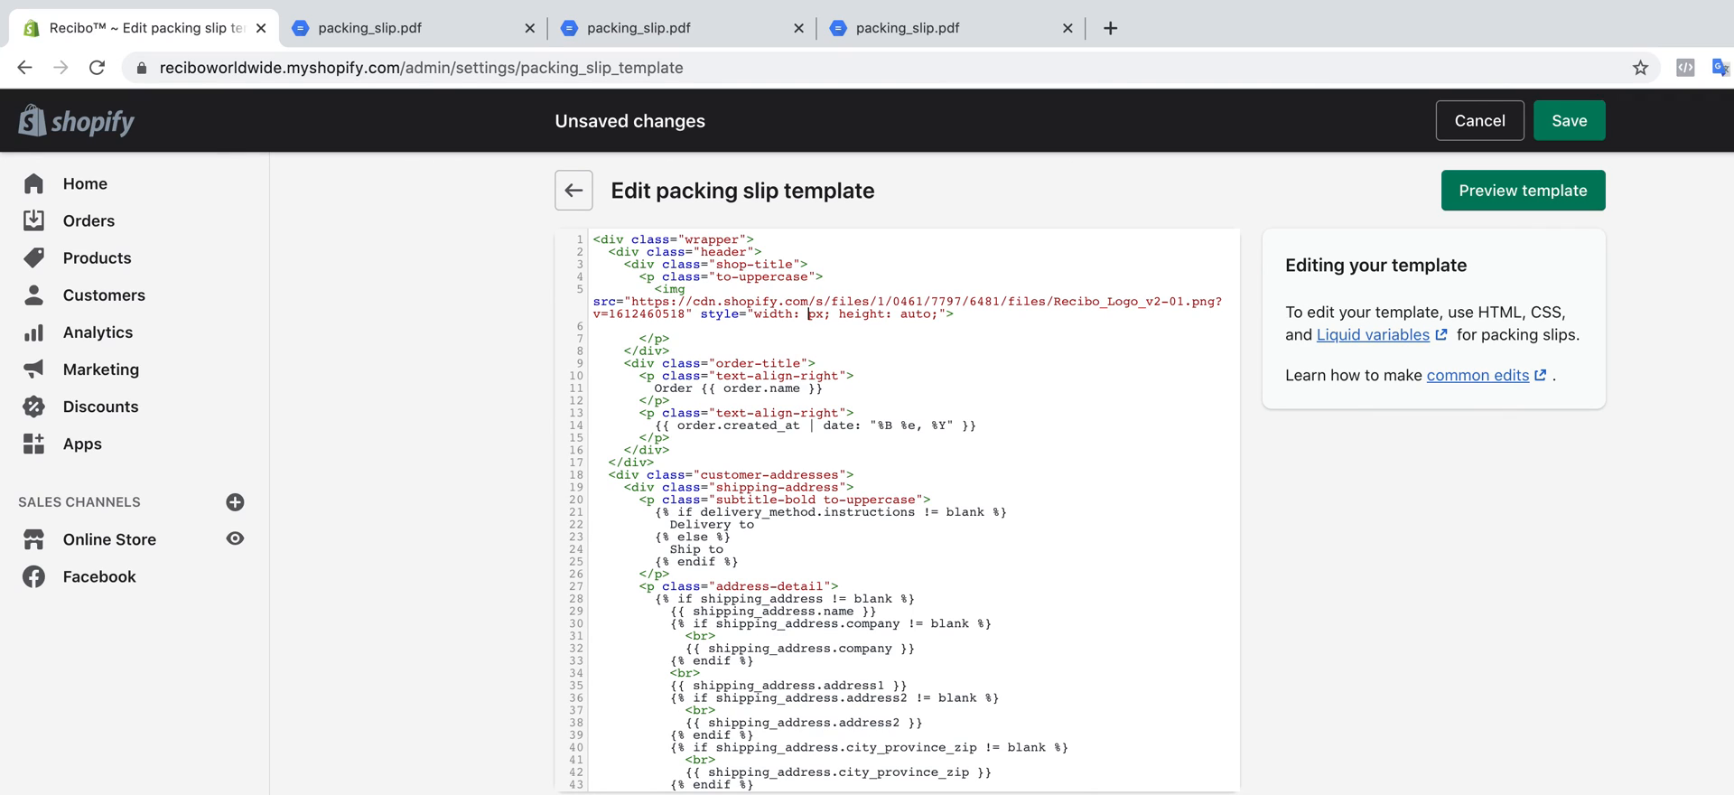
text(120)
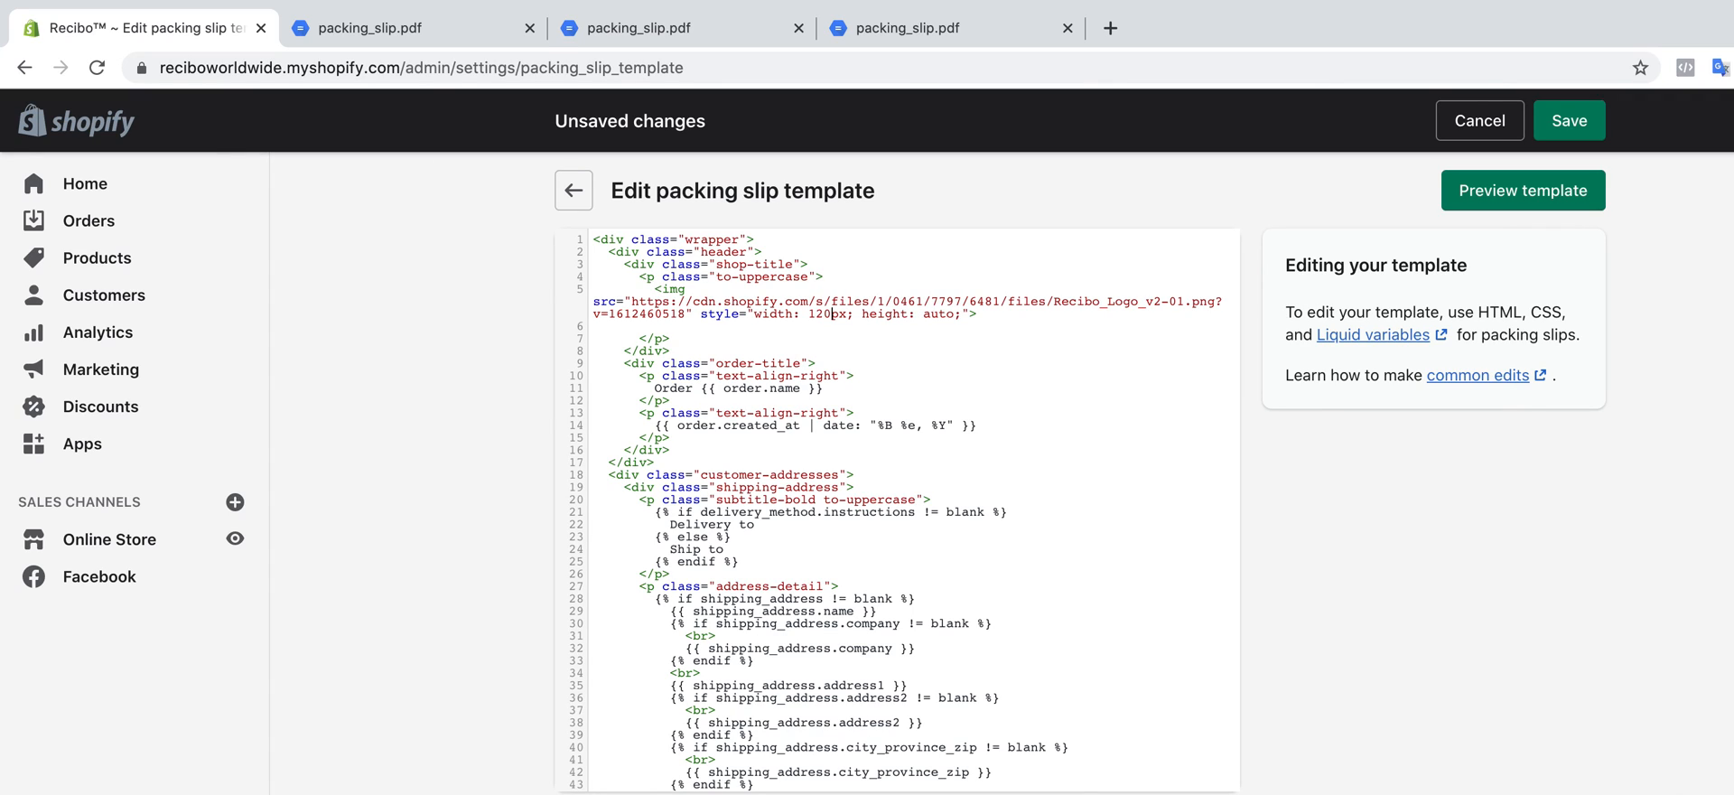
mouse_move(1428, 513)
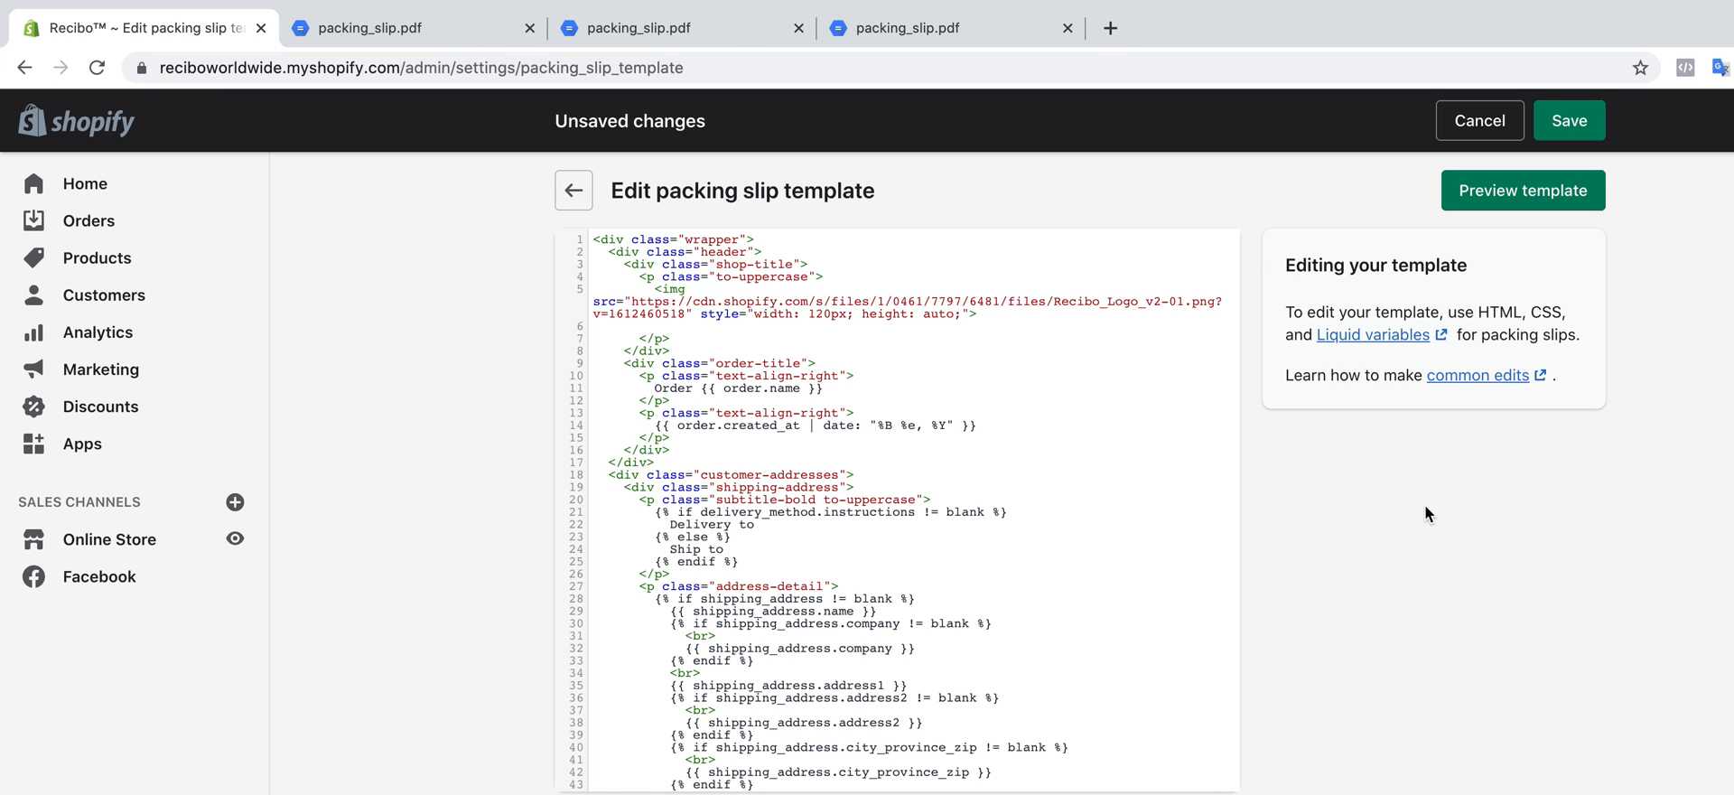
Preview packing_slip.pdf to inspect the 120px-wide RECIBO logo.
click(1522, 191)
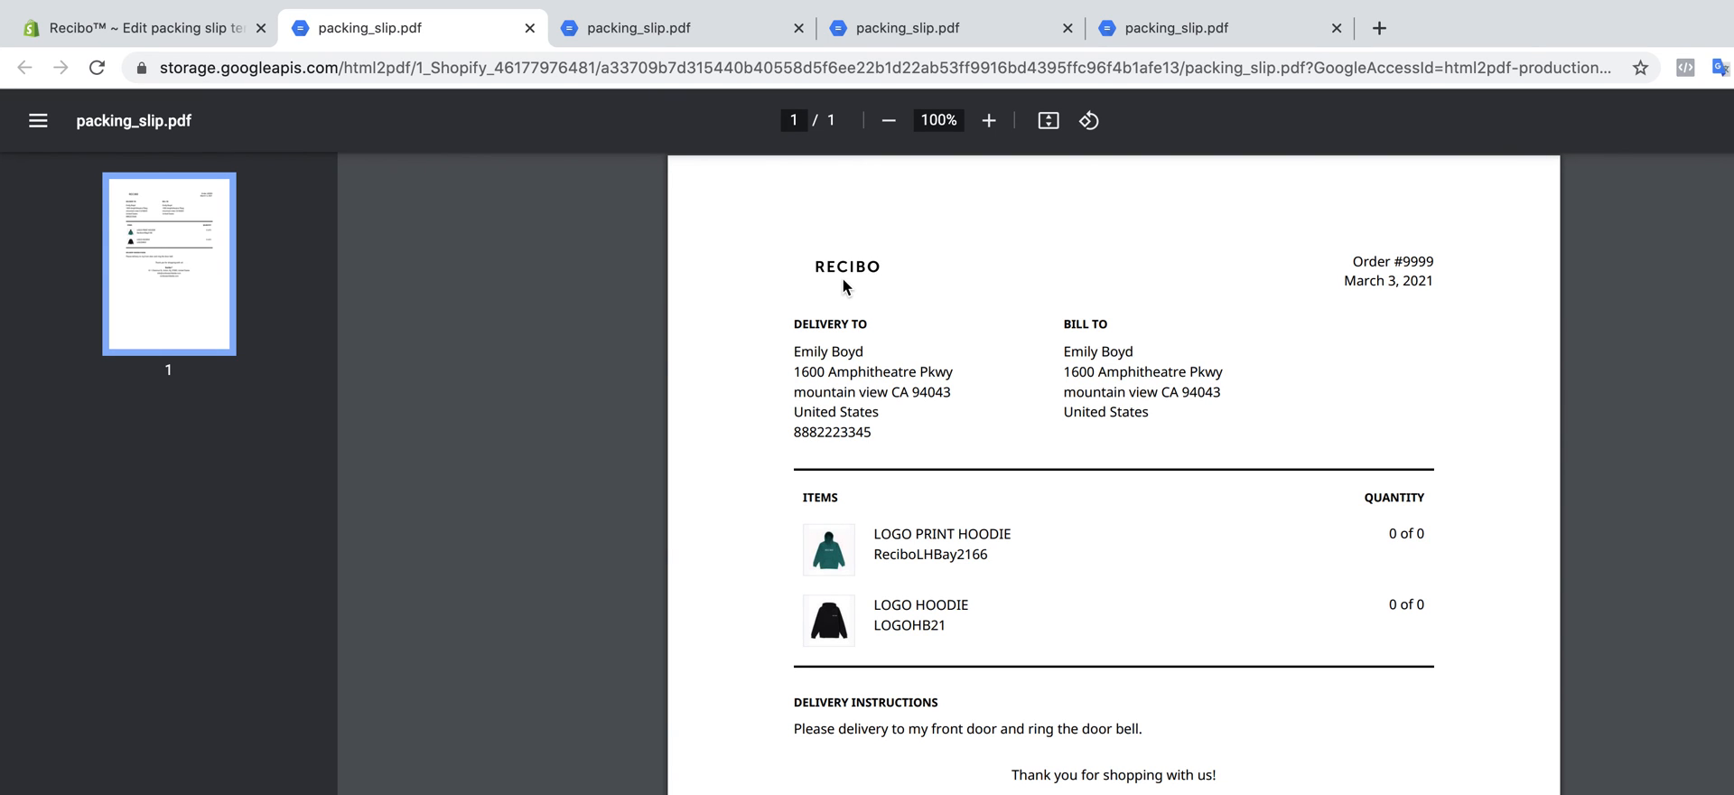
mouse_move(862, 278)
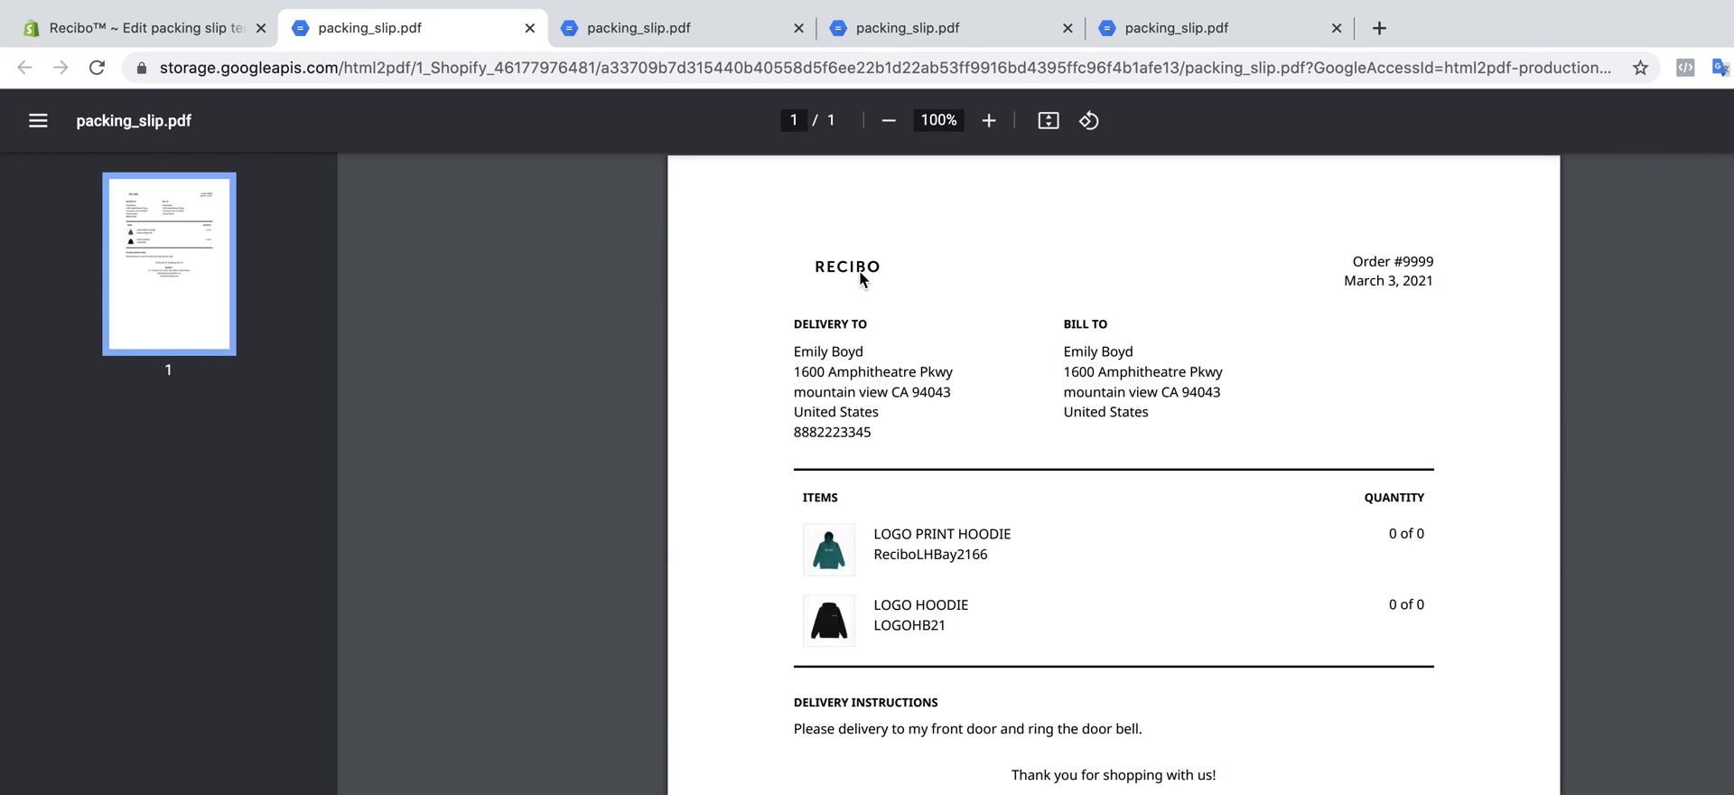